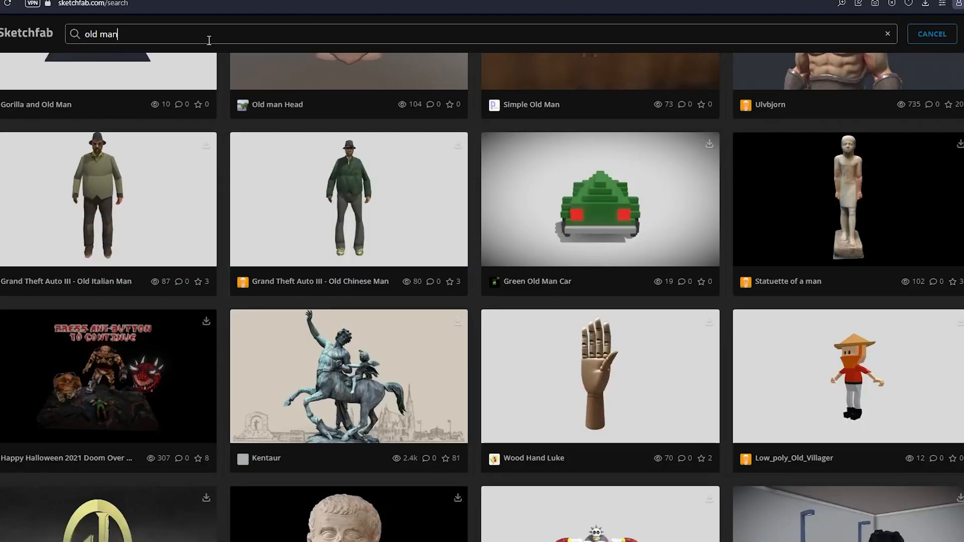
# Locate the free Village head old-man model and start its 3D model download.
pyautogui.click(930, 34)
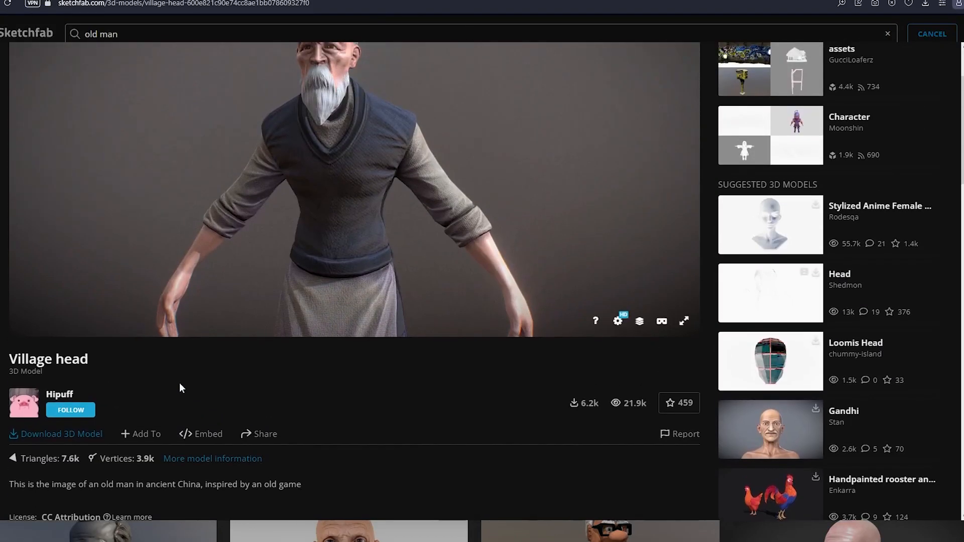
pyautogui.click(55, 433)
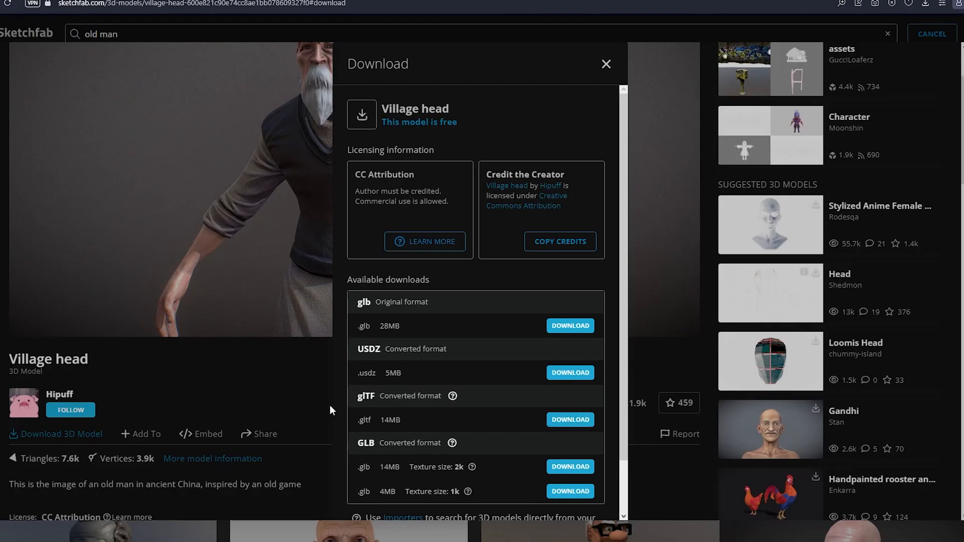
pyautogui.click(606, 65)
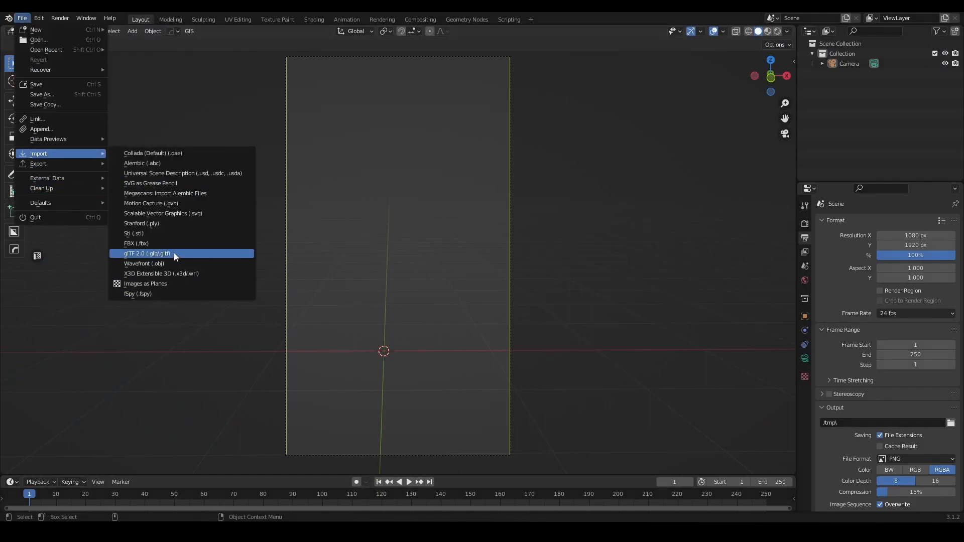
# Import the downloaded Village head glTF model into the empty scene.
pyautogui.click(146, 254)
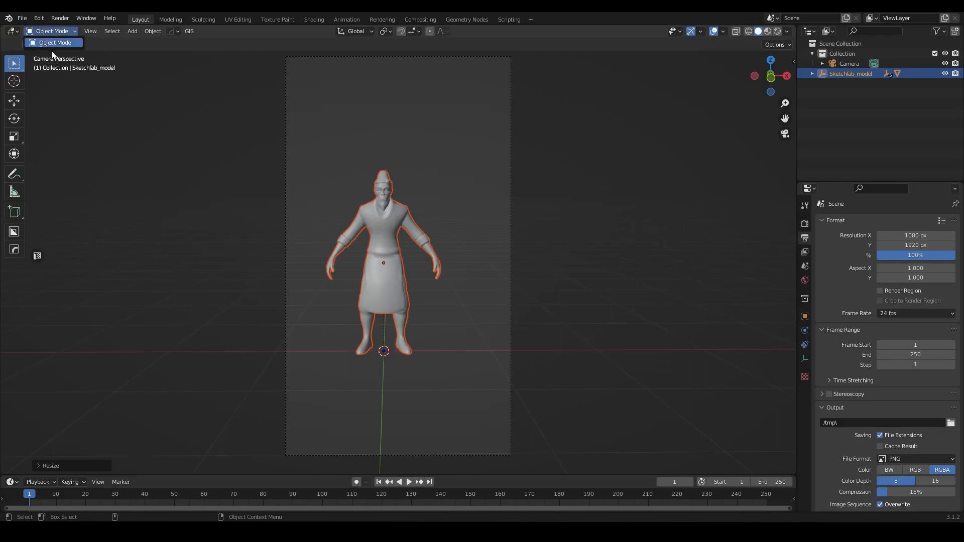
pyautogui.click(21, 18)
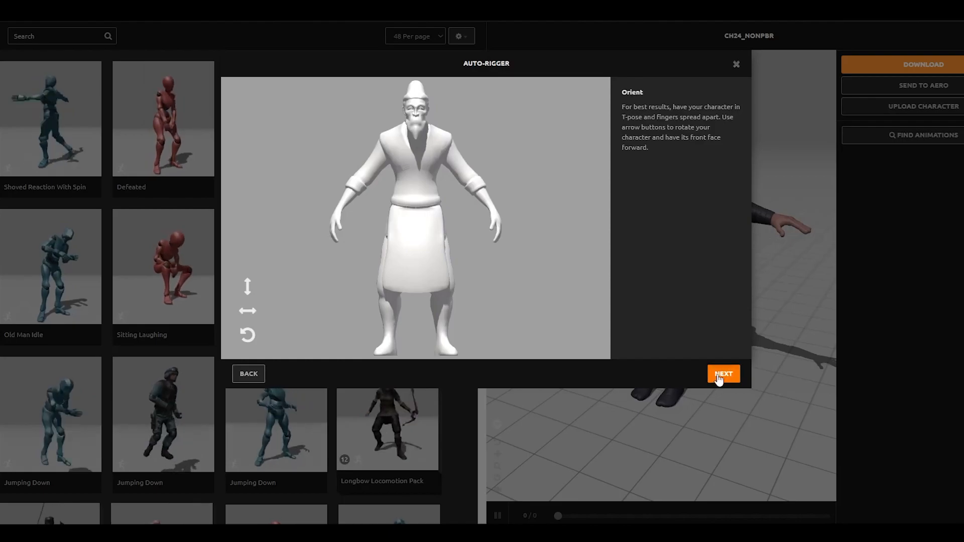
# Confirm orientation, place the auto-rig markers and preview an animation on the character.
pyautogui.click(723, 374)
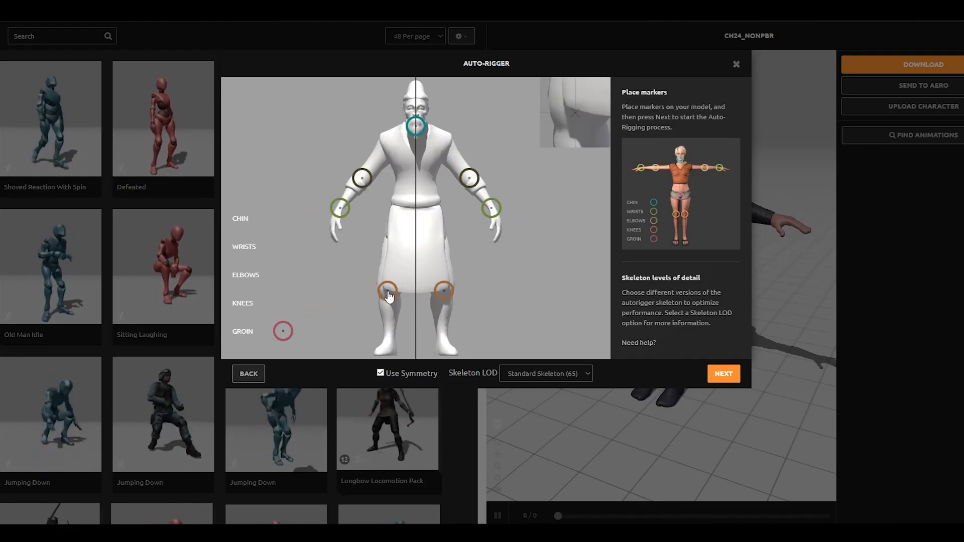
pyautogui.click(723, 374)
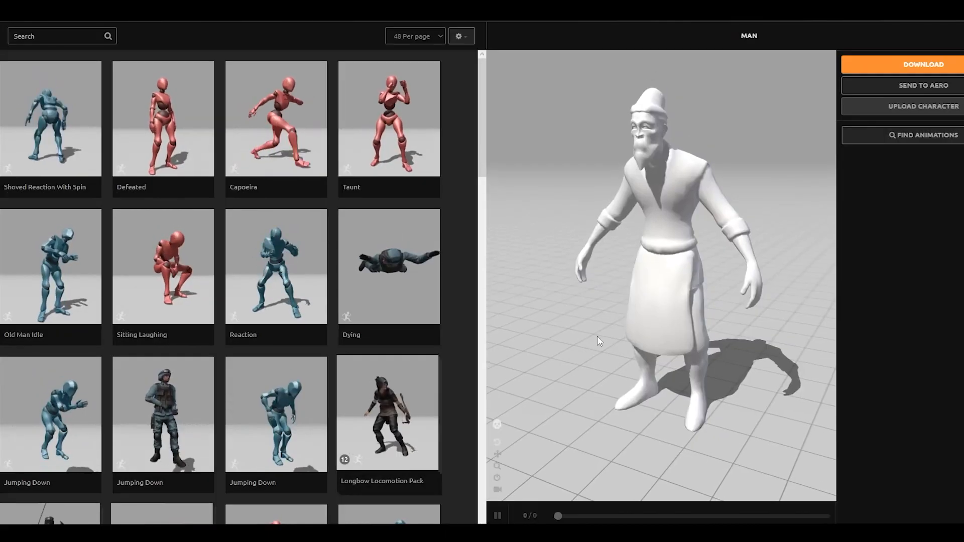
pyautogui.click(275, 266)
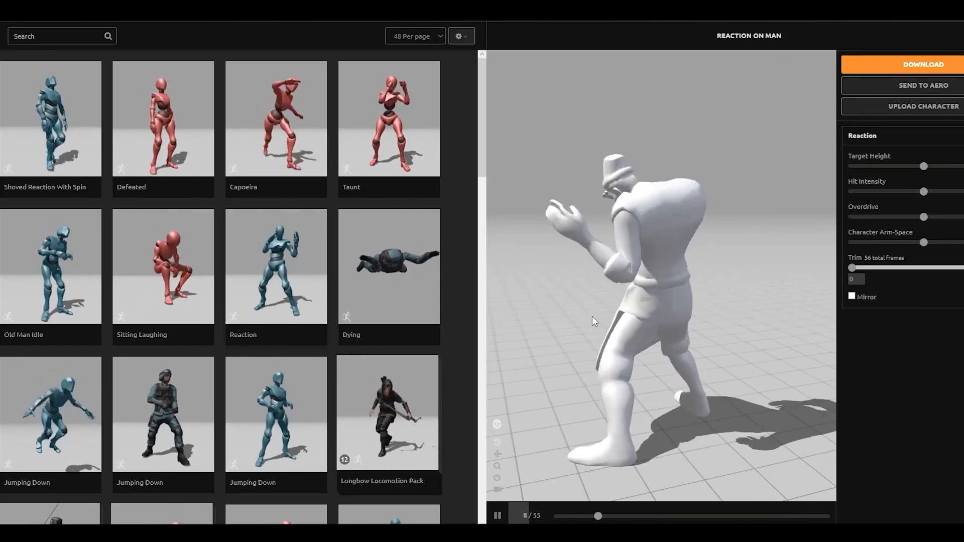
# Download the rigged character as an FBX in T-pose.
pyautogui.click(923, 65)
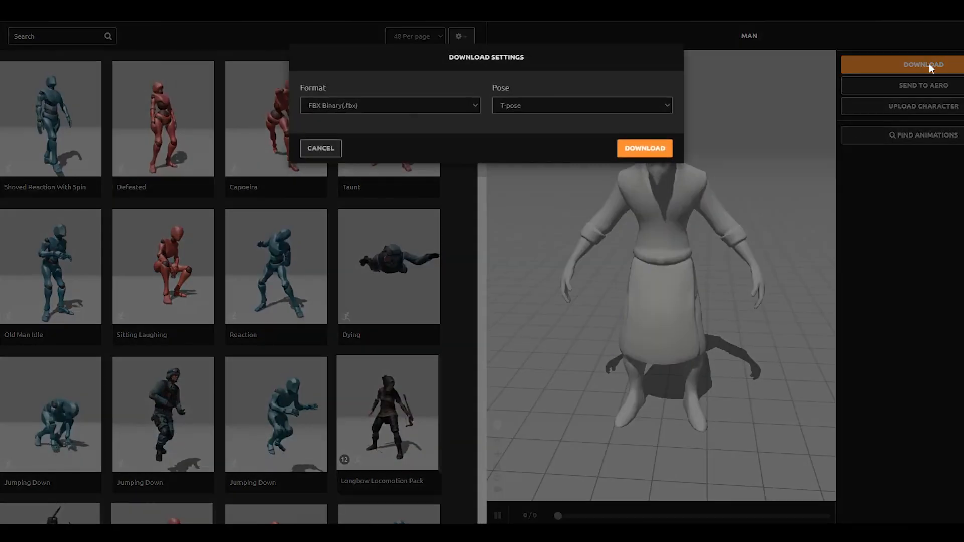
pyautogui.click(644, 148)
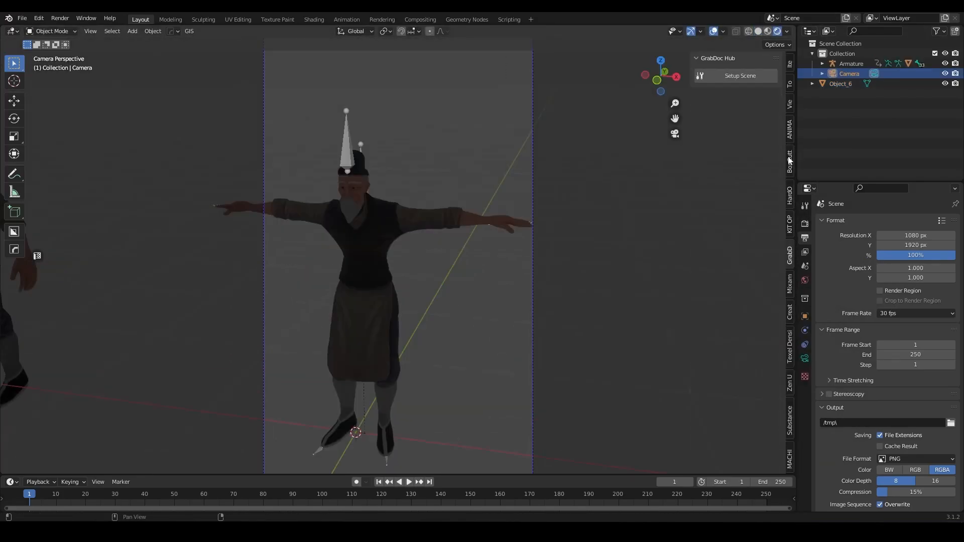
# Create a Mixamo control rig with Apply Animation, IK Arms and IK Legs enabled.
pyautogui.click(790, 284)
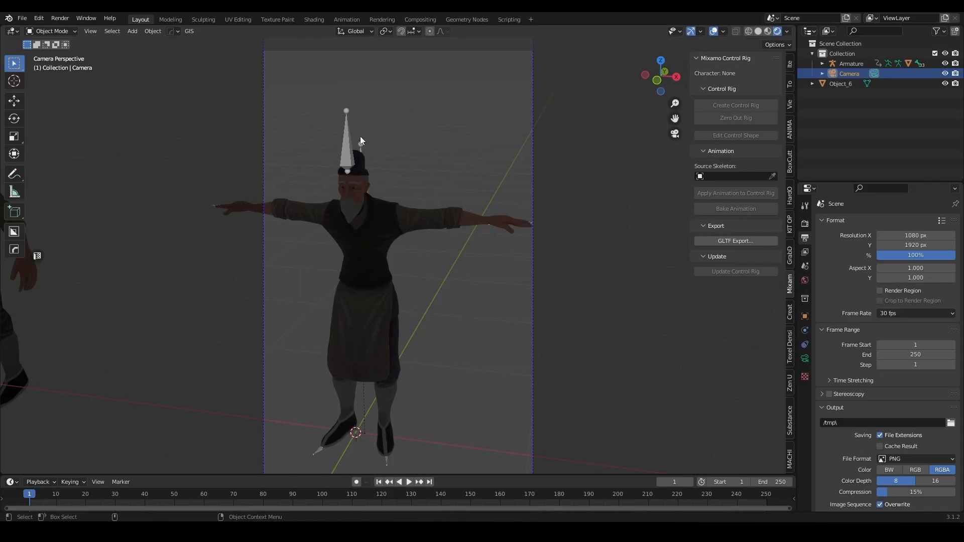
pyautogui.click(735, 106)
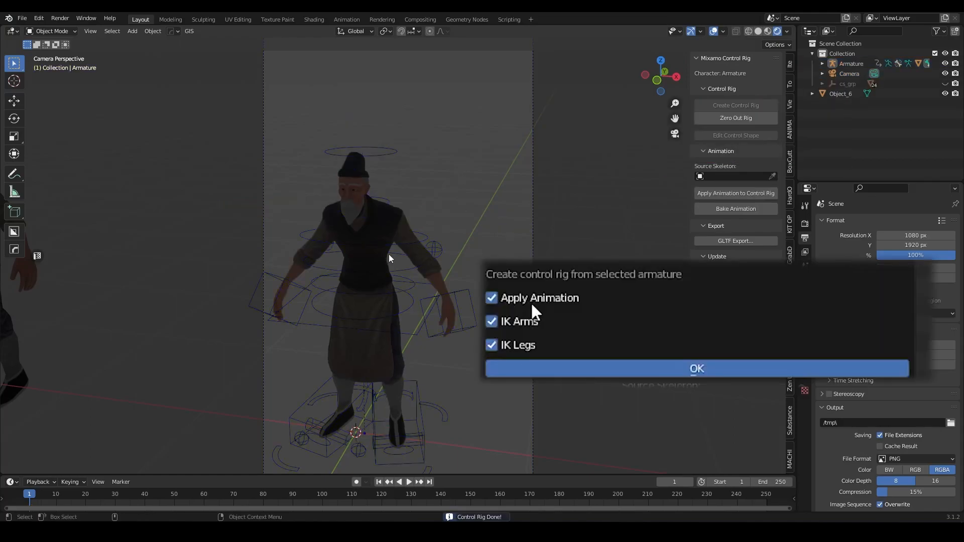
pyautogui.click(696, 369)
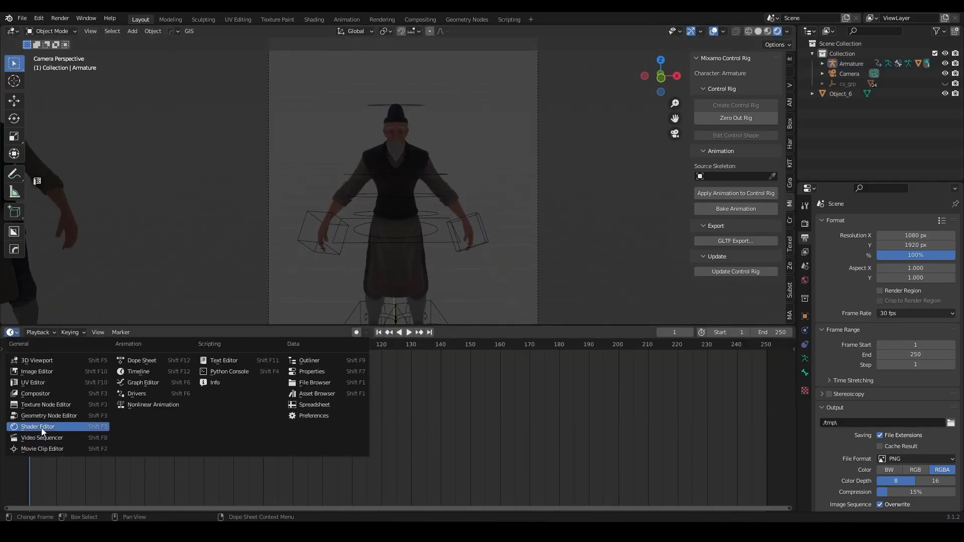
pyautogui.click(37, 425)
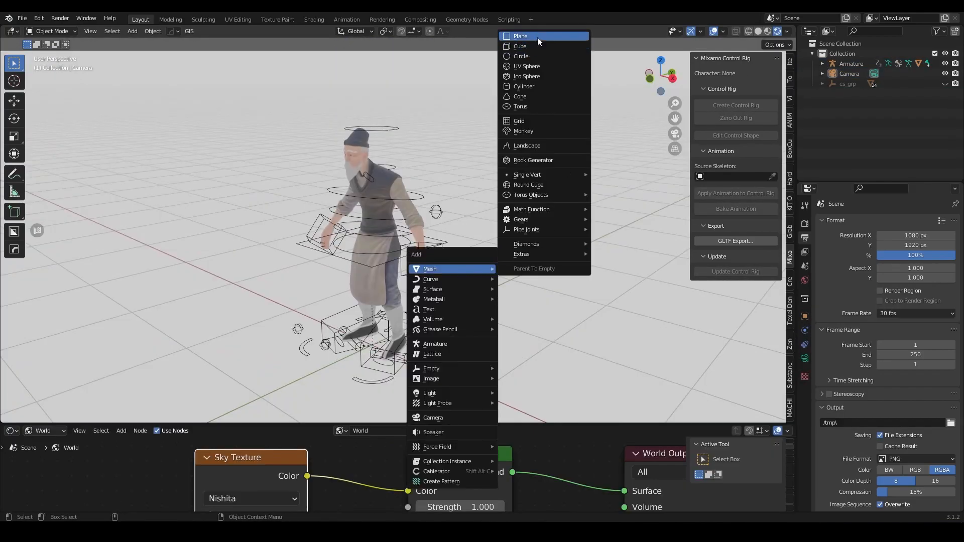
# Add a plane with a new material and an Ocean modifier, adjusting its wave scale.
pyautogui.click(520, 36)
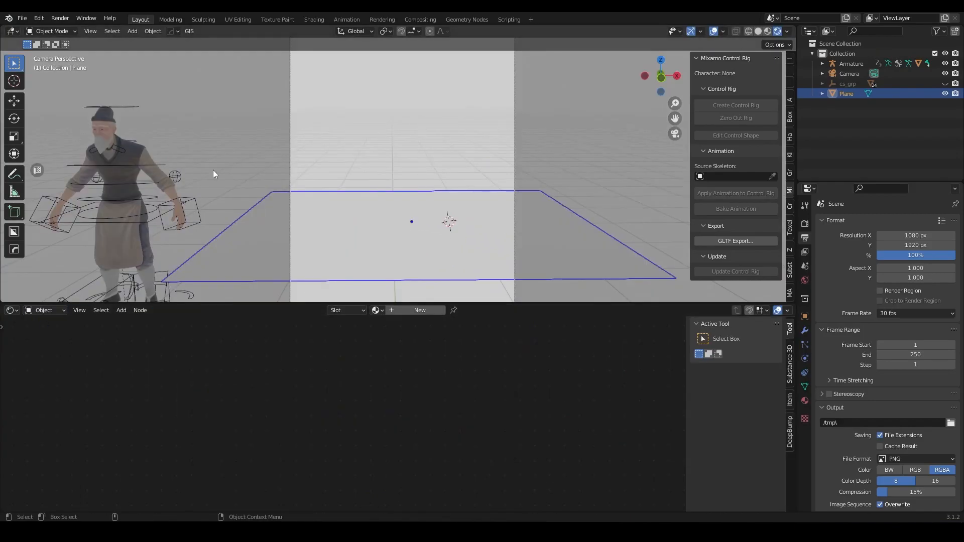
pyautogui.click(404, 400)
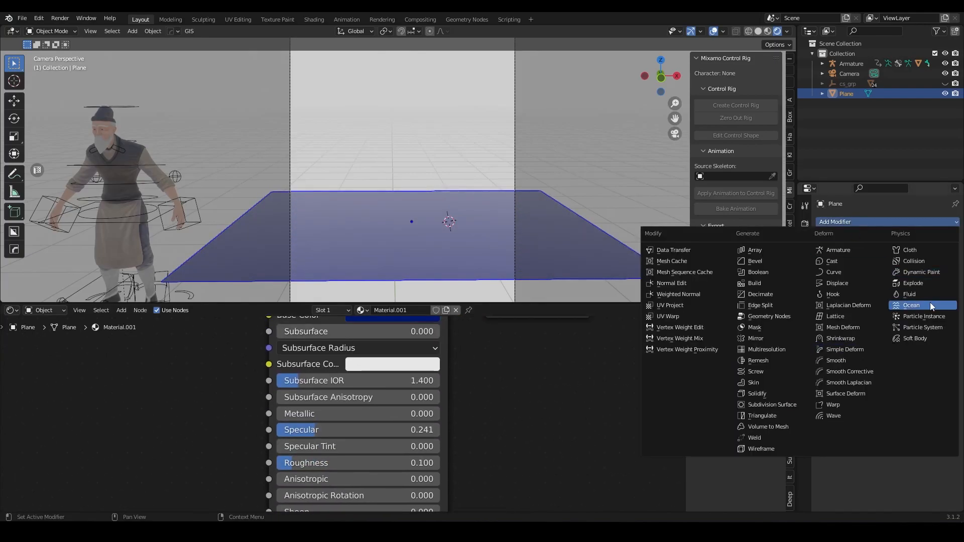
pyautogui.click(911, 306)
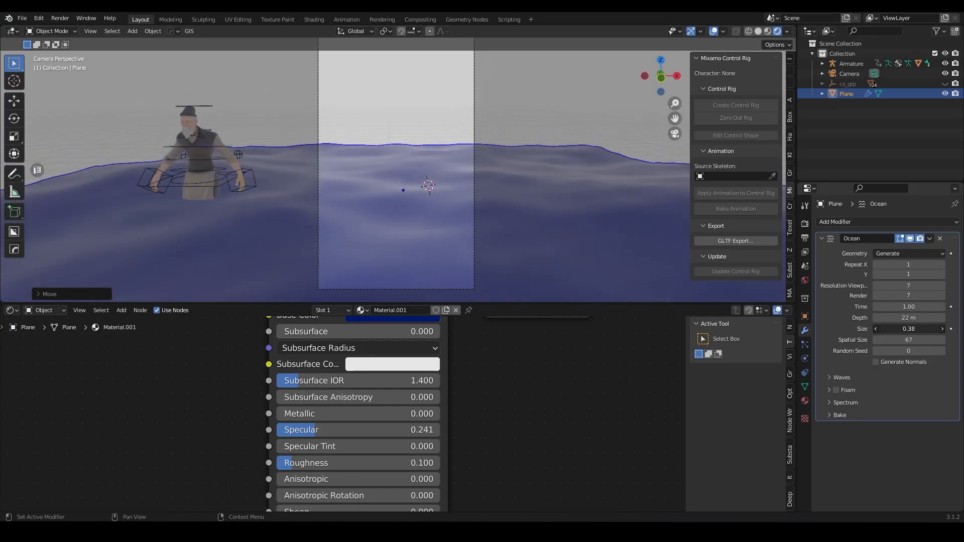
pyautogui.click(841, 377)
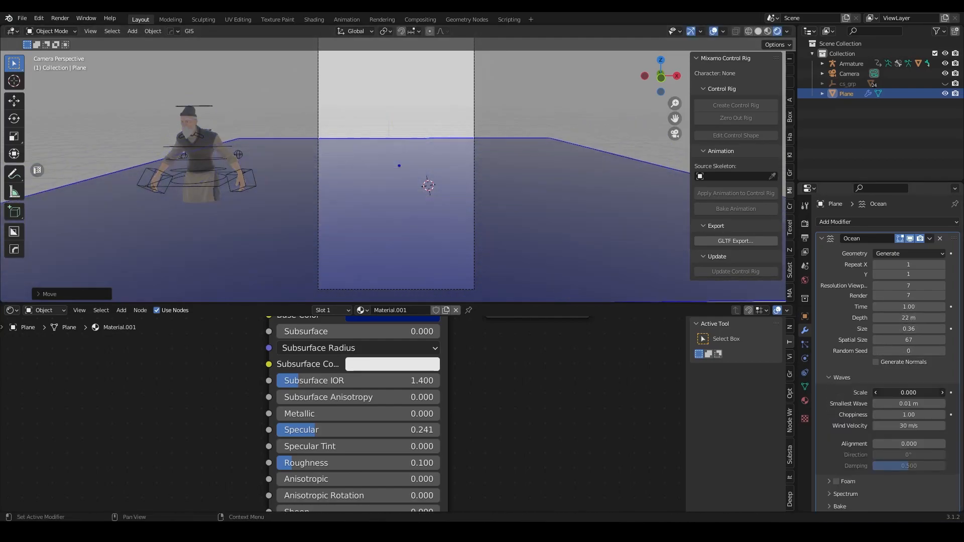
pyautogui.click(908, 393)
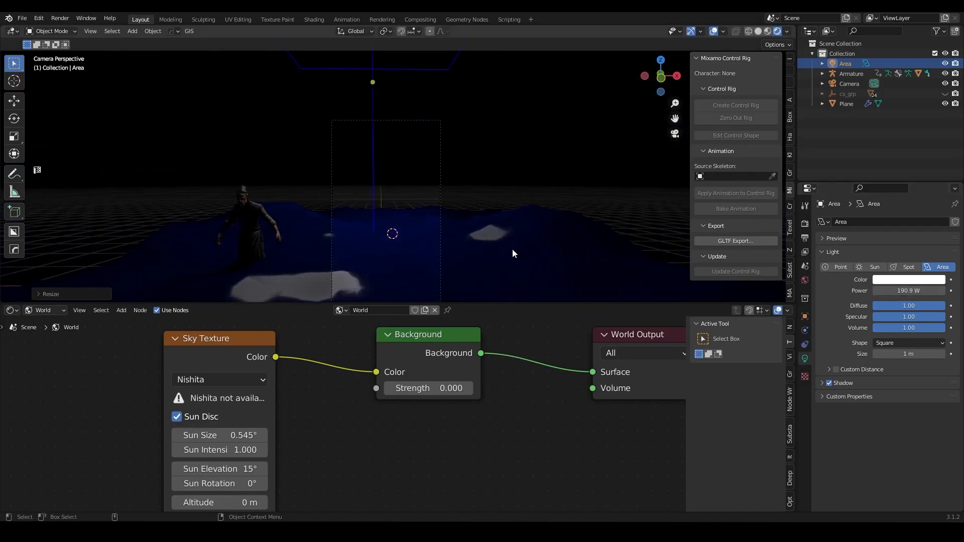
# Raise the ocean's wave scale and Repeat X/Y tiling for choppier, wider water.
pyautogui.click(909, 281)
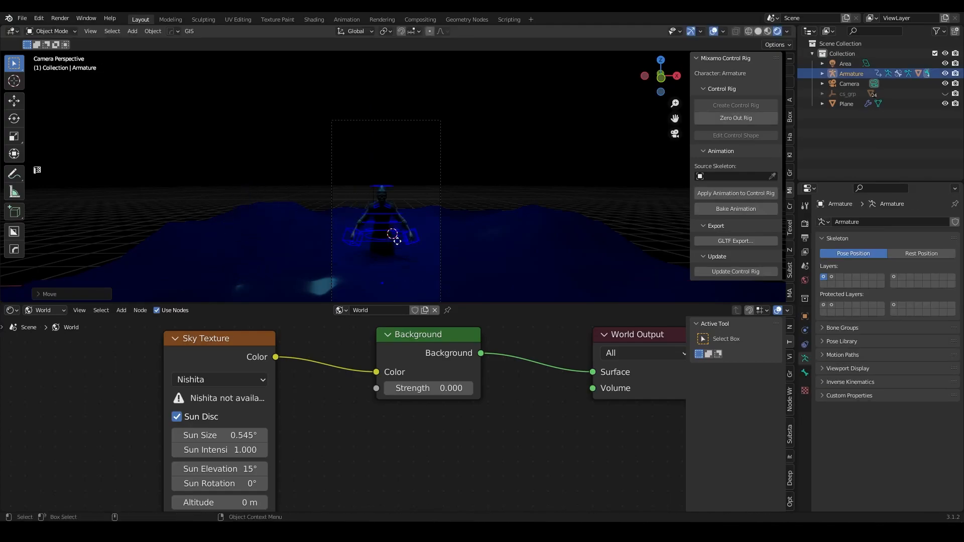
pyautogui.click(846, 104)
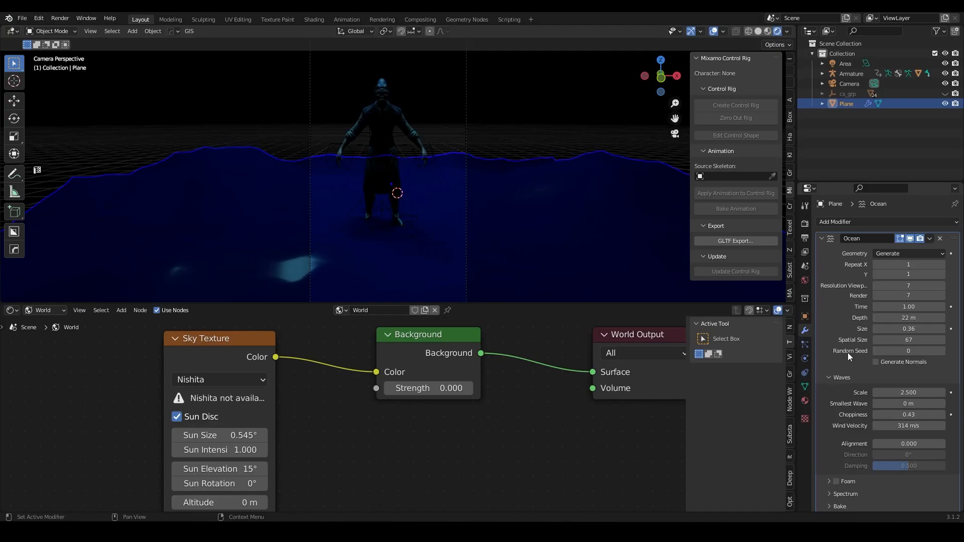
pyautogui.click(907, 275)
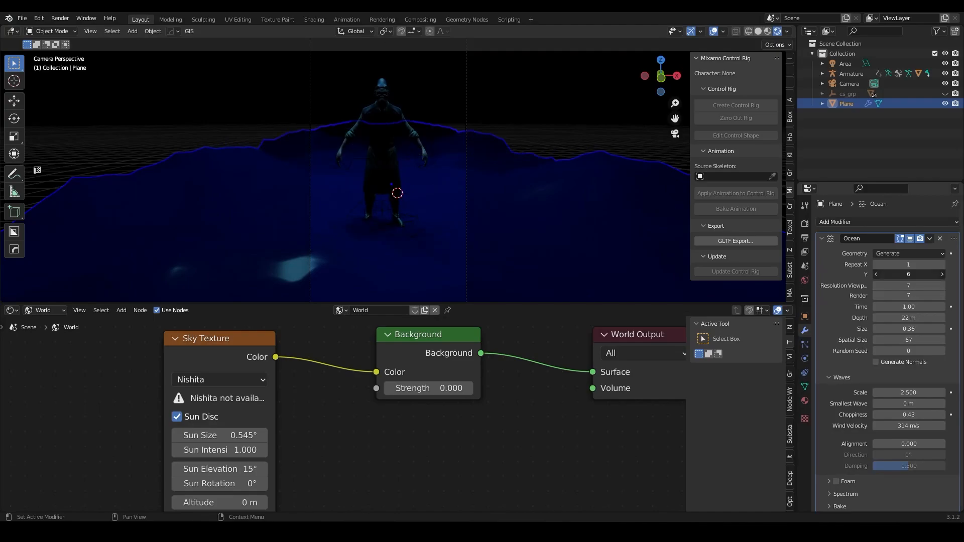
pyautogui.click(908, 273)
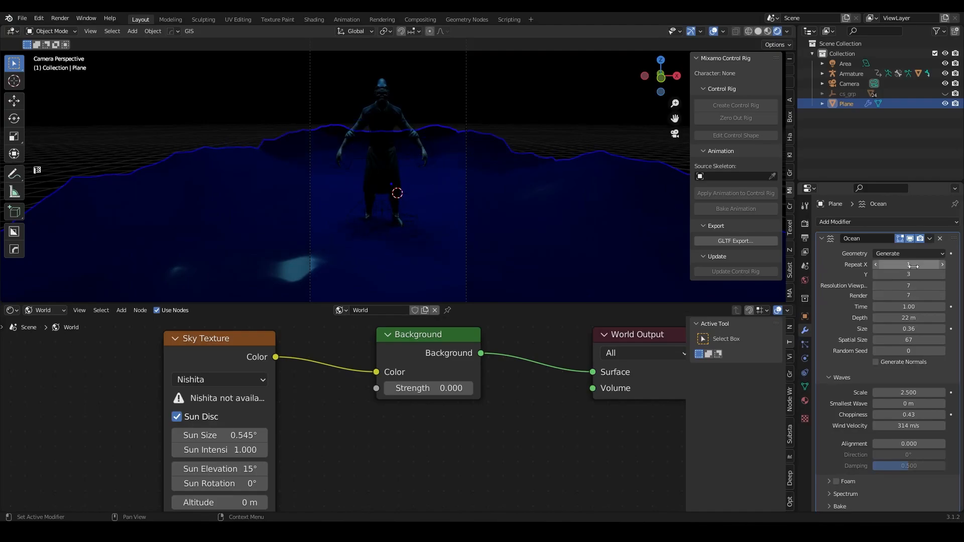
pyautogui.press('g')
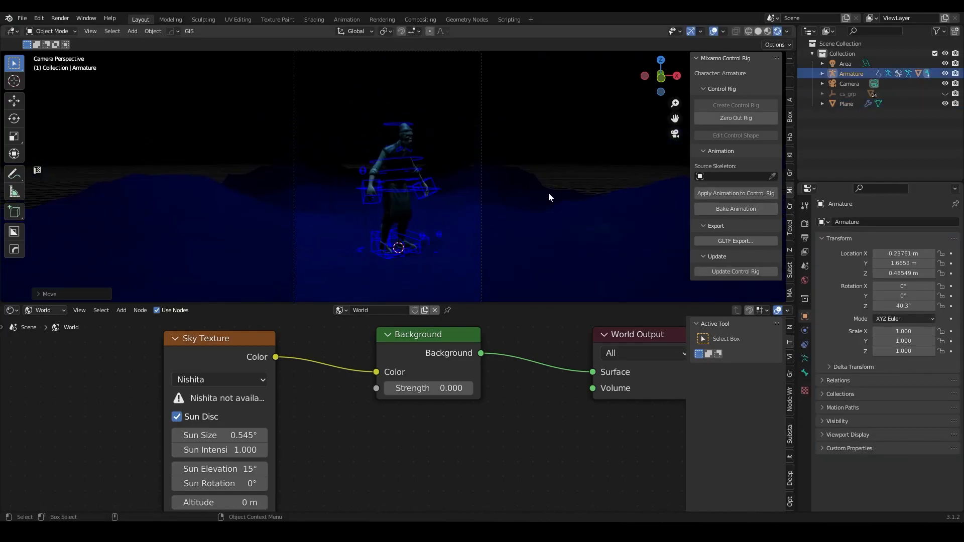
# Lower the water roughness, tint and tilt the area light, and subdivide the ocean.
pyautogui.click(846, 103)
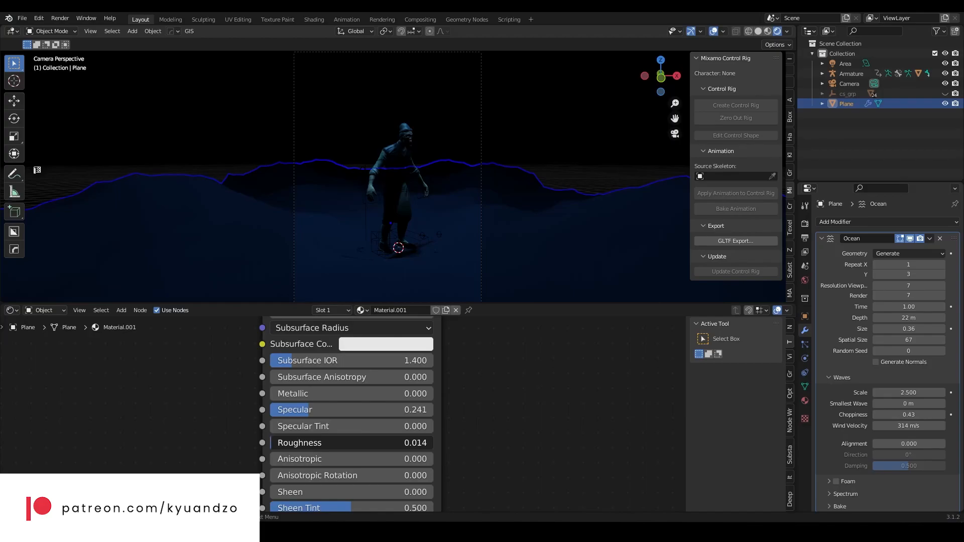
pyautogui.click(804, 204)
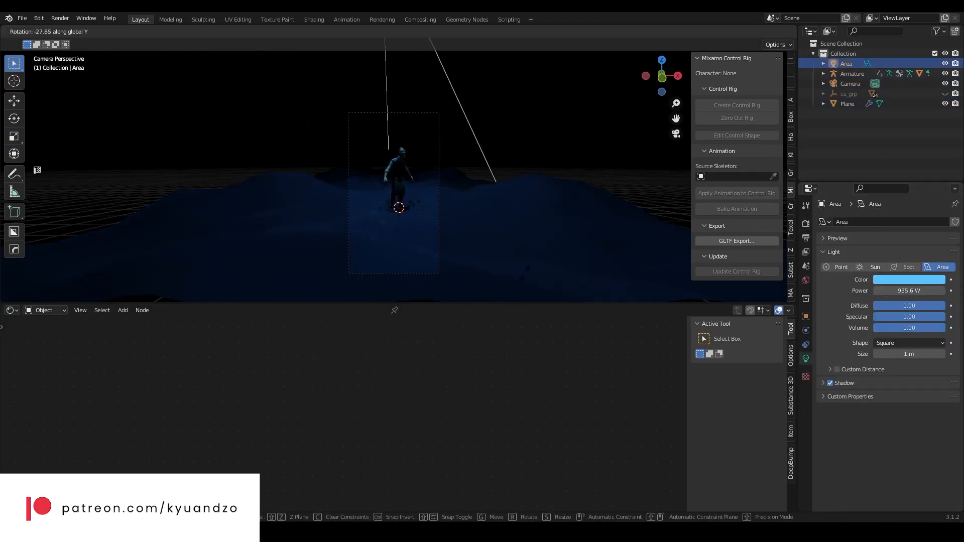
pyautogui.click(847, 103)
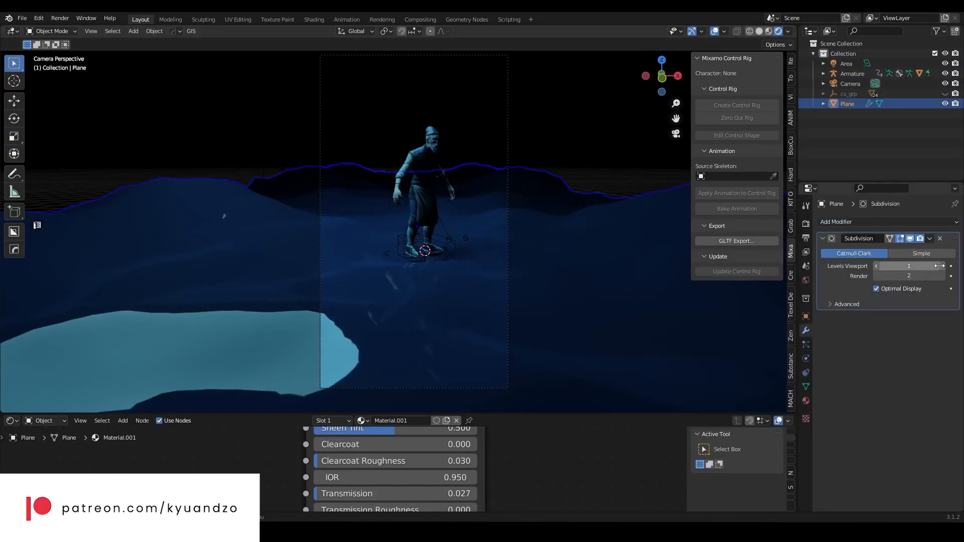
pyautogui.click(845, 64)
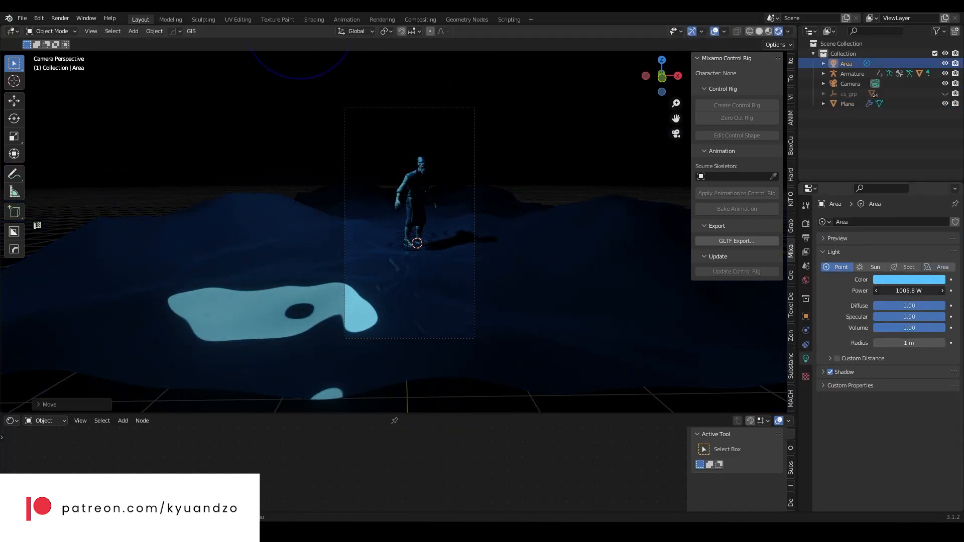
pyautogui.click(874, 267)
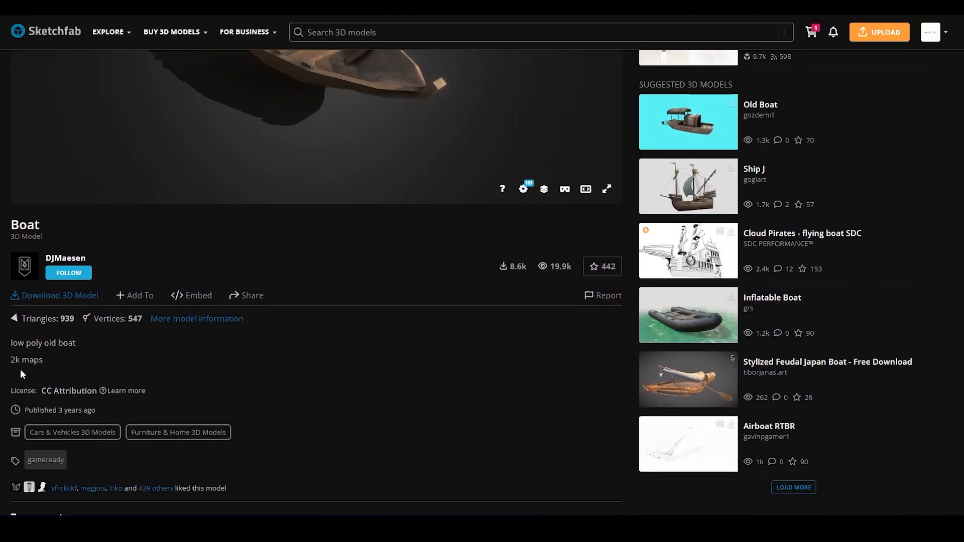
# Scroll the Boat model page to its description, triangle count and CC Attribution license.
pyautogui.scroll(3)
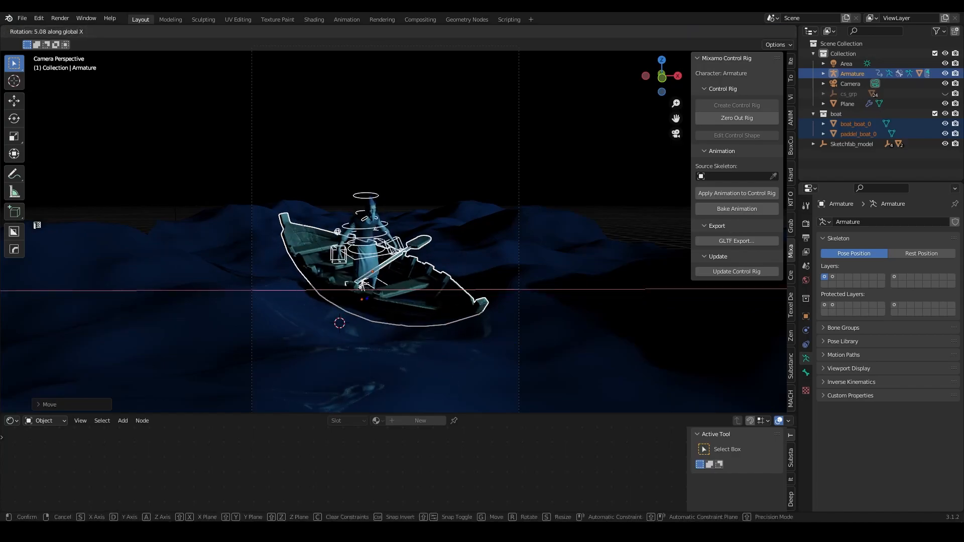
# Rotate the Armature about 5 degrees on X to match the boat's tilt.
pyautogui.click(847, 104)
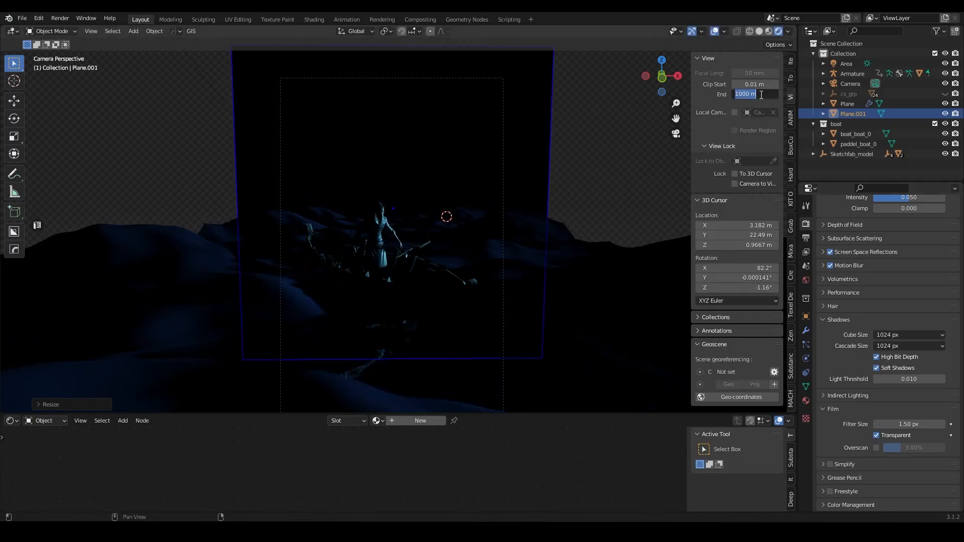
# Set Clip End to 5555 m and add an orange point light beside the boat.
pyautogui.click(850, 83)
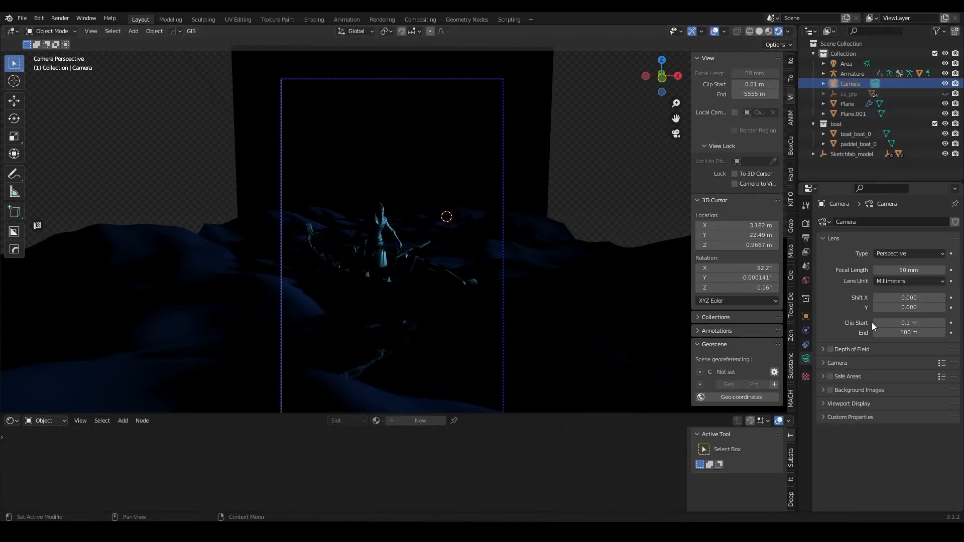
pyautogui.click(847, 63)
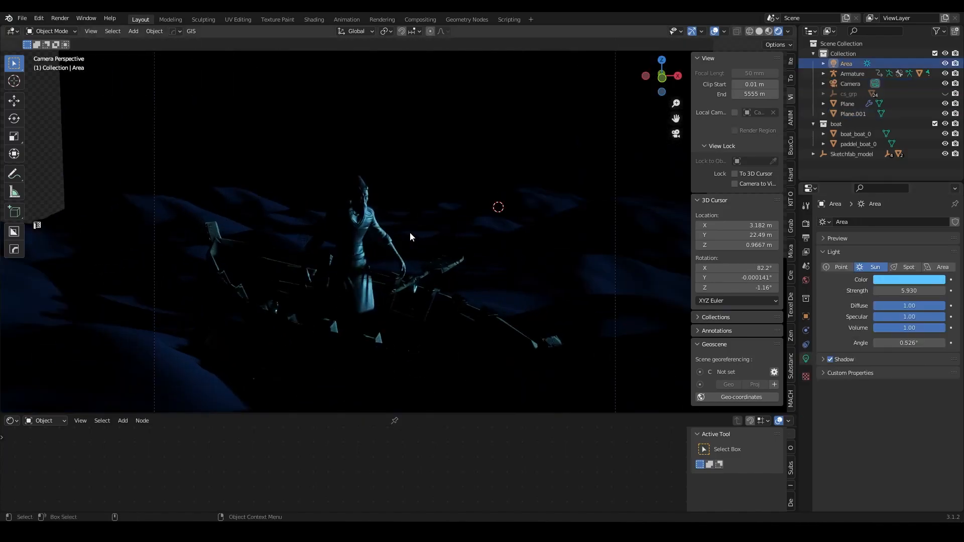
pyautogui.click(857, 143)
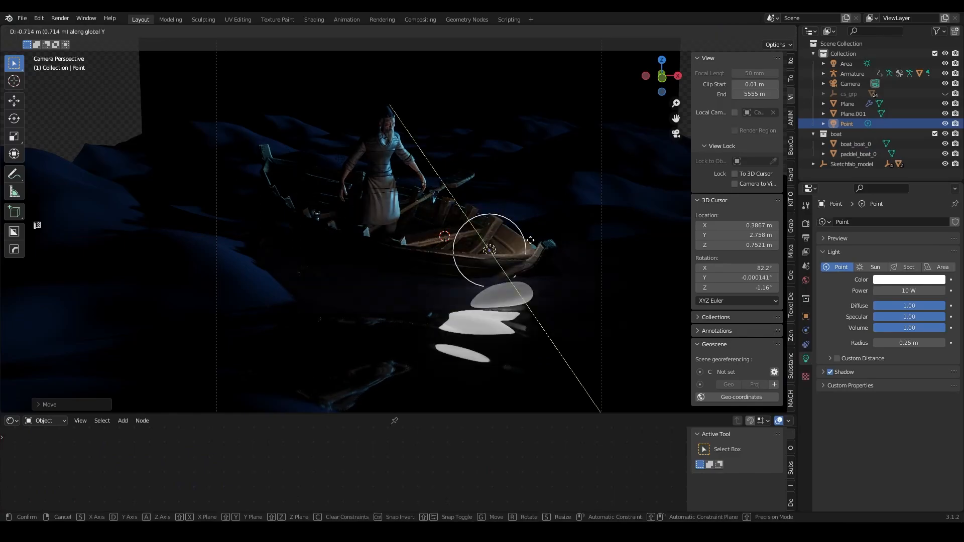
pyautogui.click(909, 279)
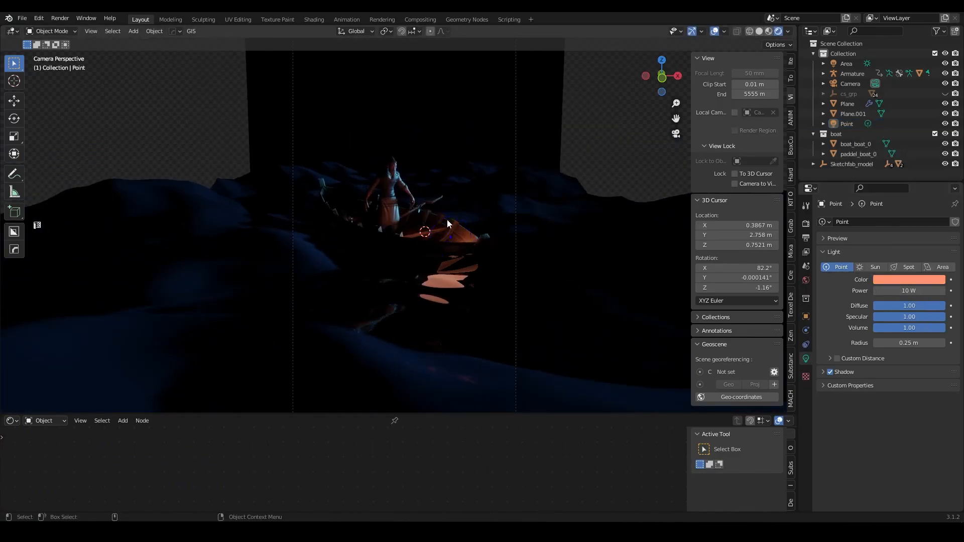
pyautogui.click(853, 73)
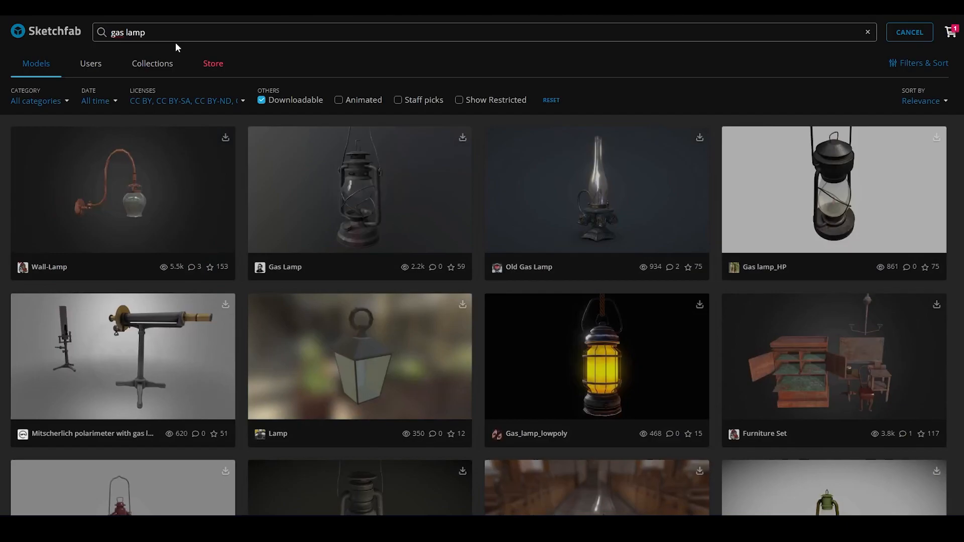
# Choose a downloadable gas lamp lantern model from the search results.
pyautogui.click(359, 189)
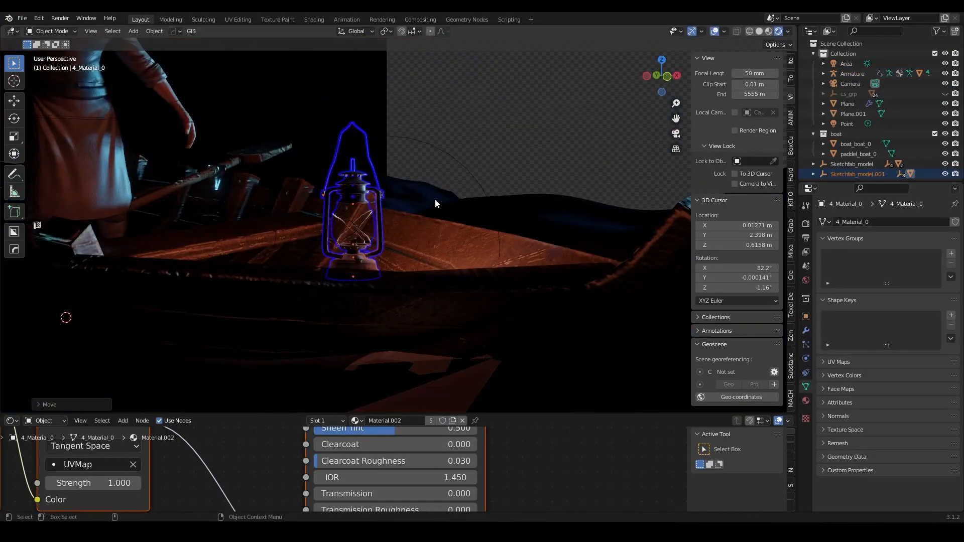
# Place the imported lantern in the old man's hand and move the point light inside it.
pyautogui.click(852, 74)
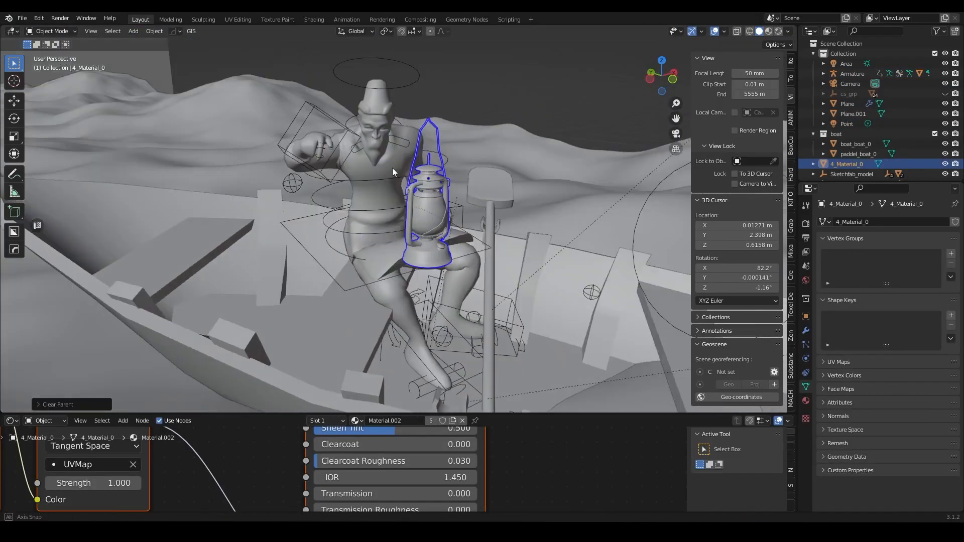
pyautogui.moveTo(394, 172); pyautogui.dragTo(264, 214)
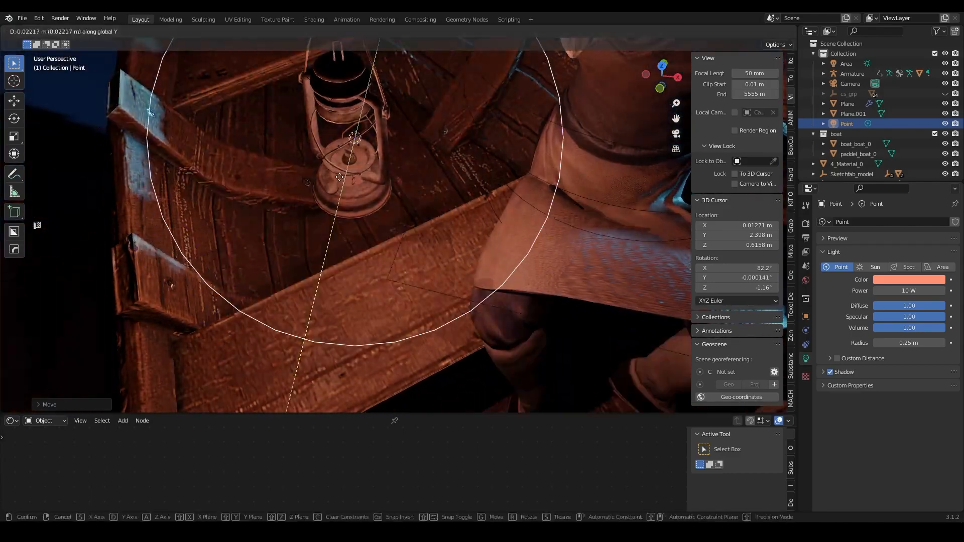
pyautogui.click(123, 420)
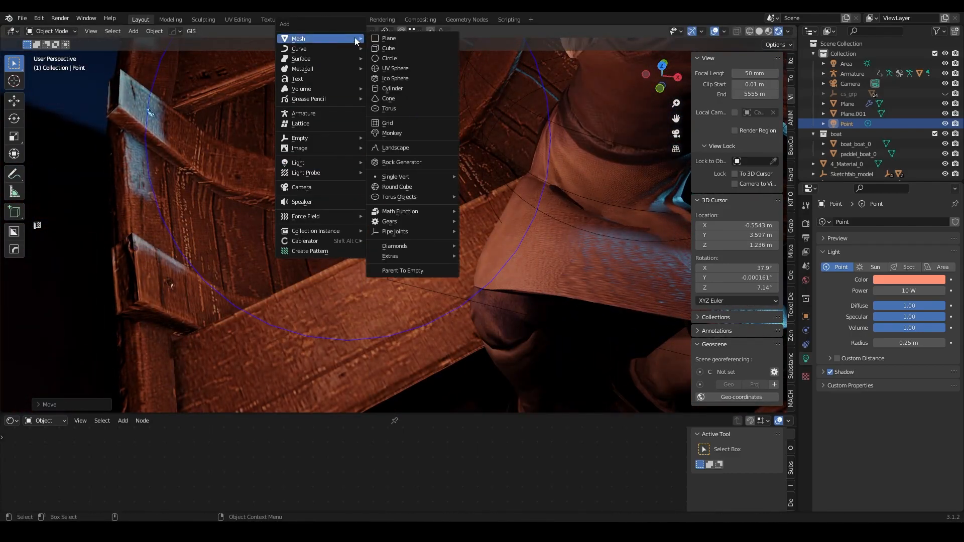
# Add a small UV sphere inside the lantern as an emissive flame.
pyautogui.click(394, 67)
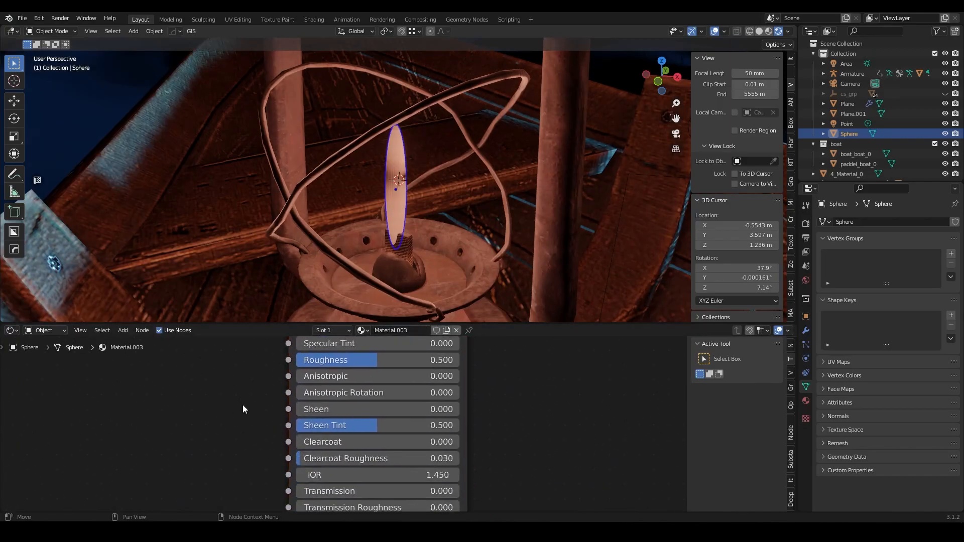
pyautogui.click(374, 423)
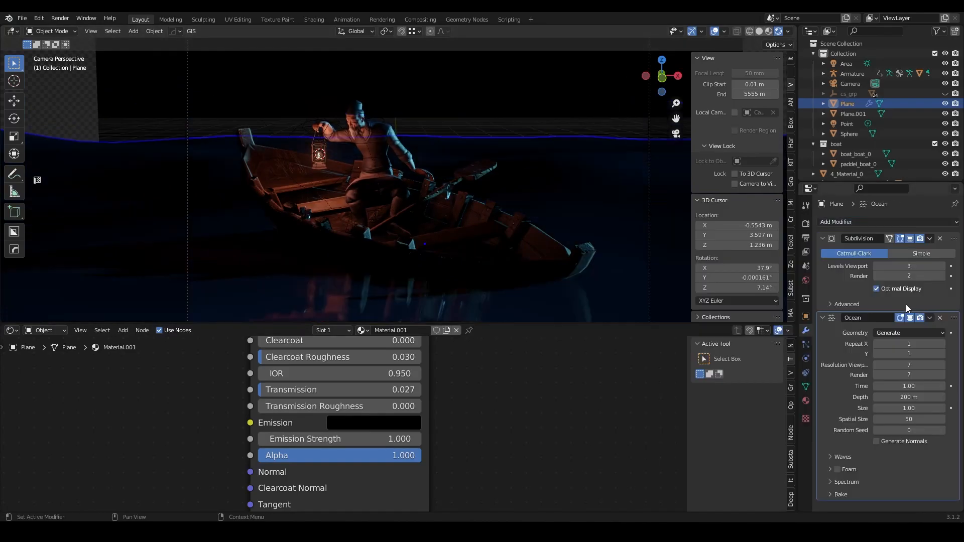
# Retune the Ocean modifier: Repeat X 6, Resolution 12, Size 0.28, Spatial Size 140, Waves expanded.
pyautogui.click(909, 364)
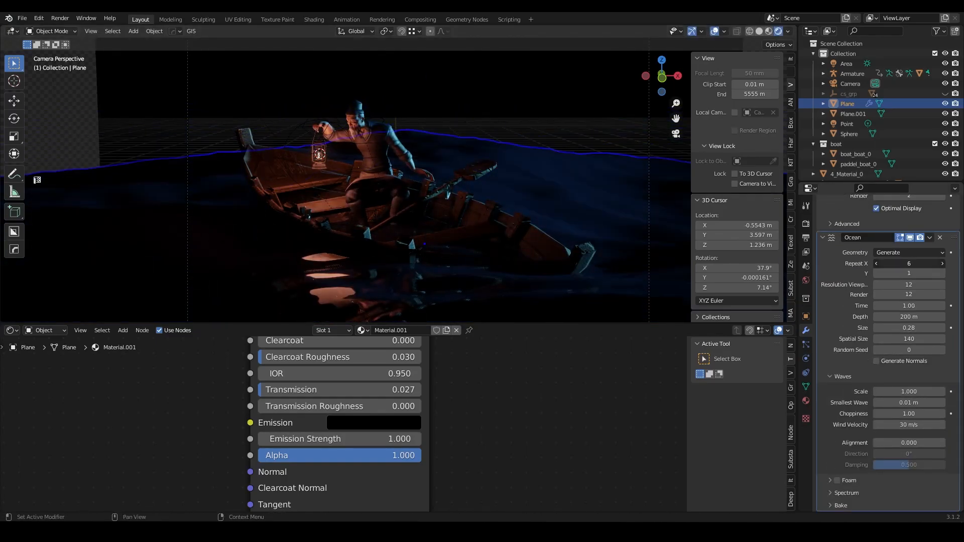
pyautogui.click(846, 63)
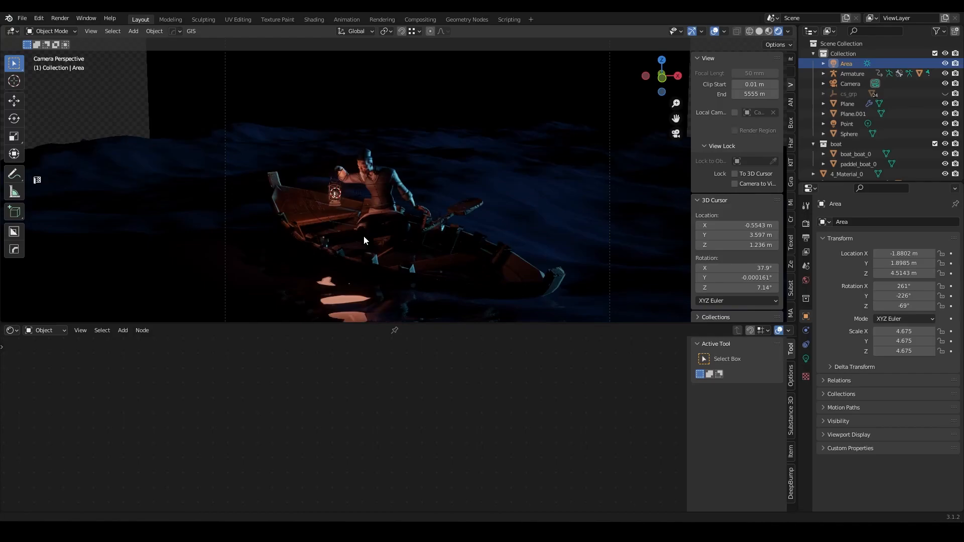
# Add a cyan spotlight and rotate it to rake highlights across the waves.
pyautogui.click(847, 103)
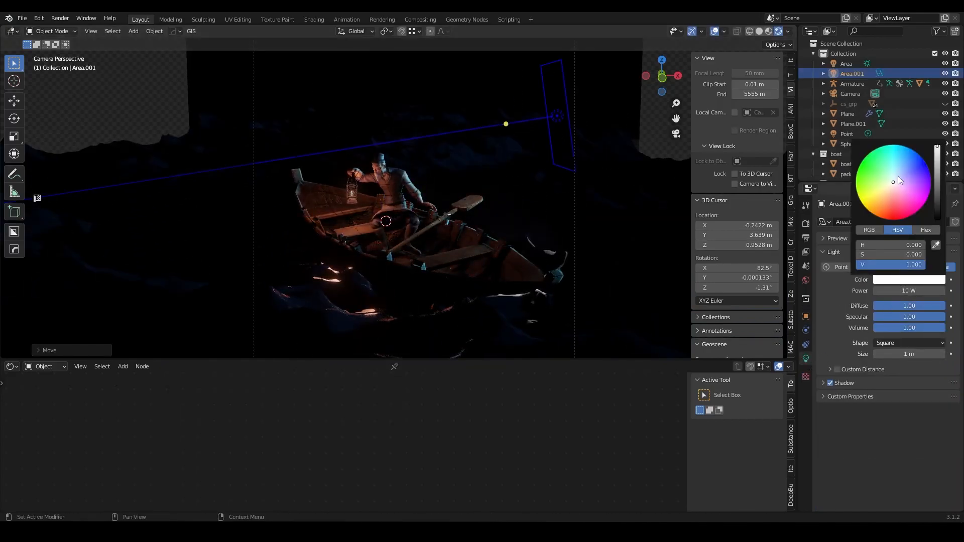
pyautogui.click(881, 176)
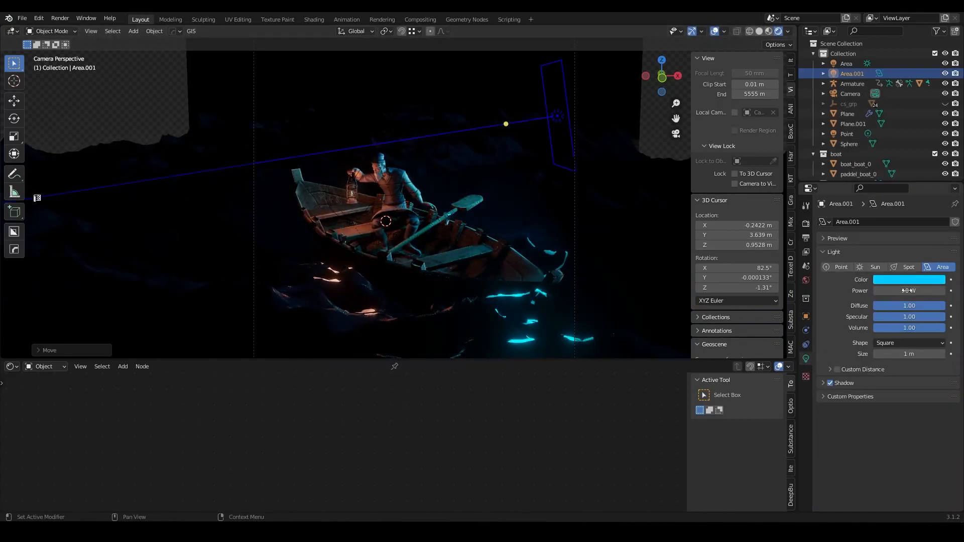
pyautogui.click(908, 267)
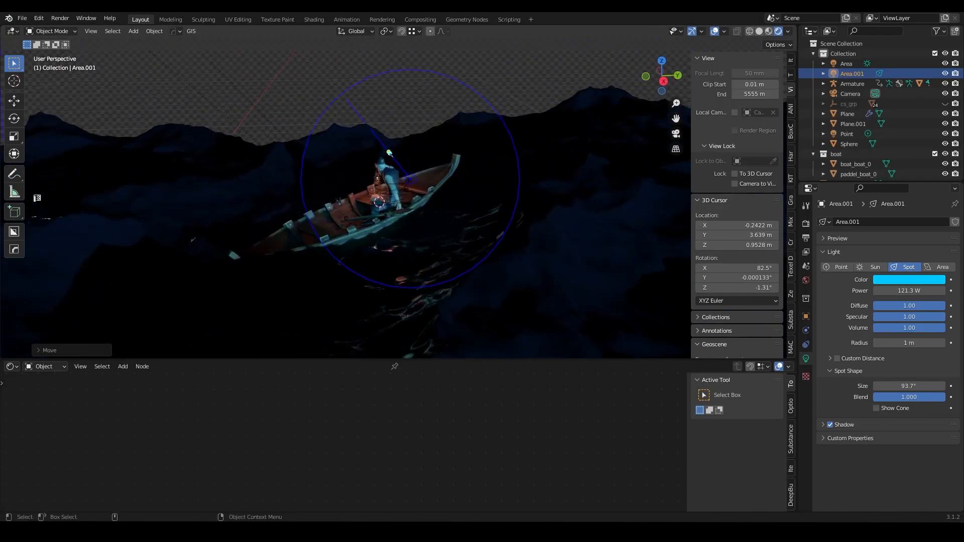
pyautogui.press('s')
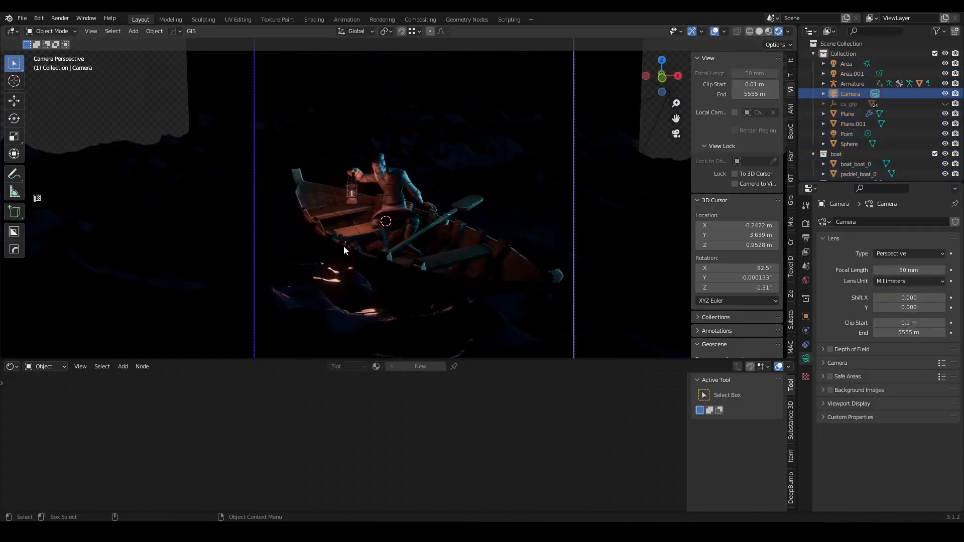
pyautogui.click(852, 73)
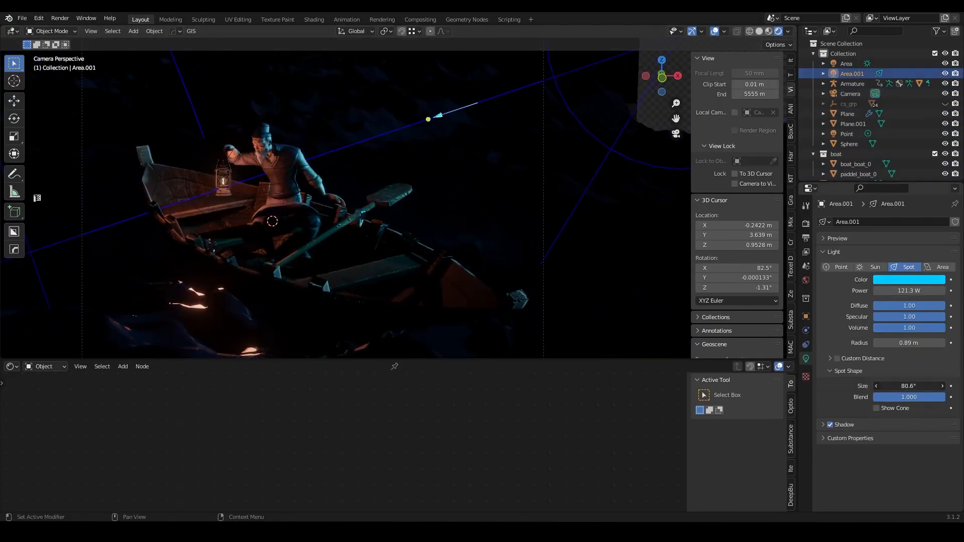
pyautogui.press('r')
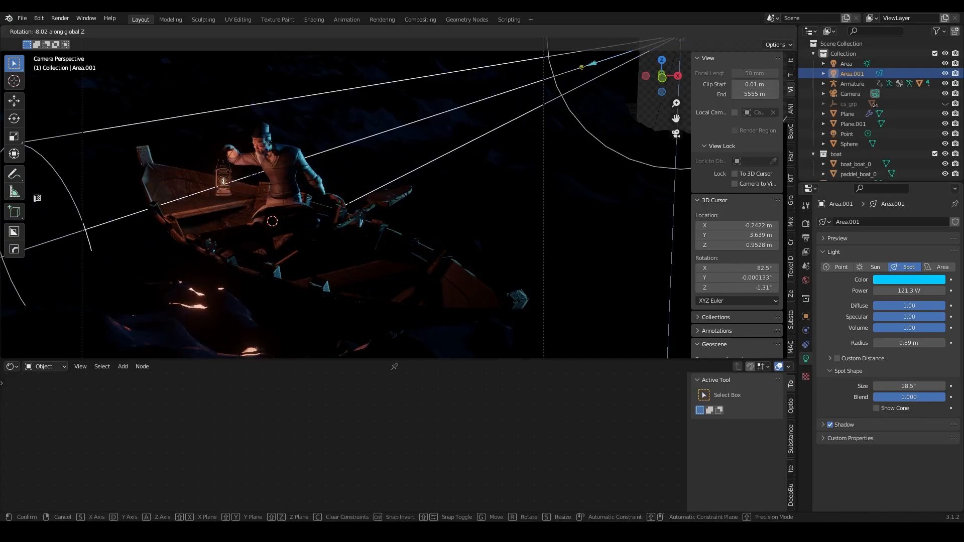
pyautogui.moveTo(516, 341)
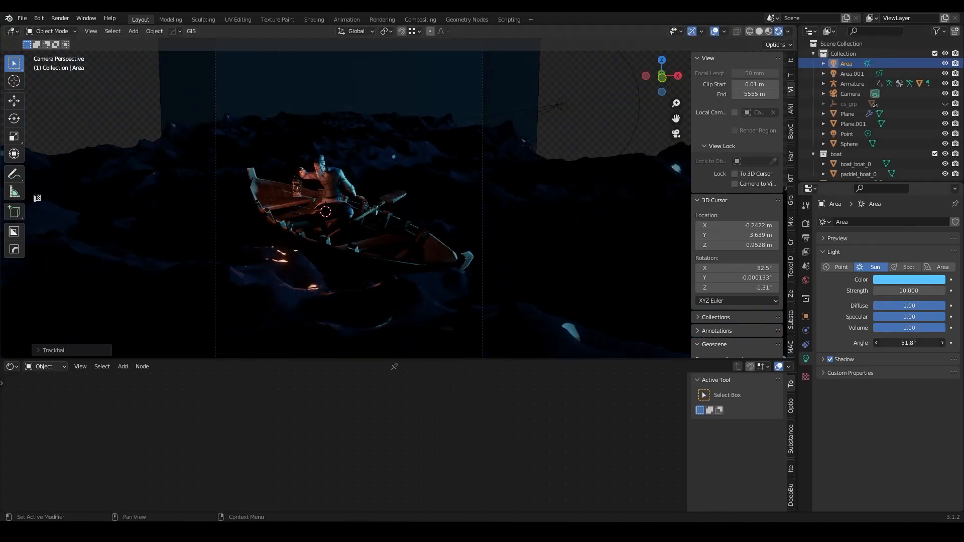
# Rotate and tint the sun bluish, darken the ocean material, and add a cube.
pyautogui.press('r')
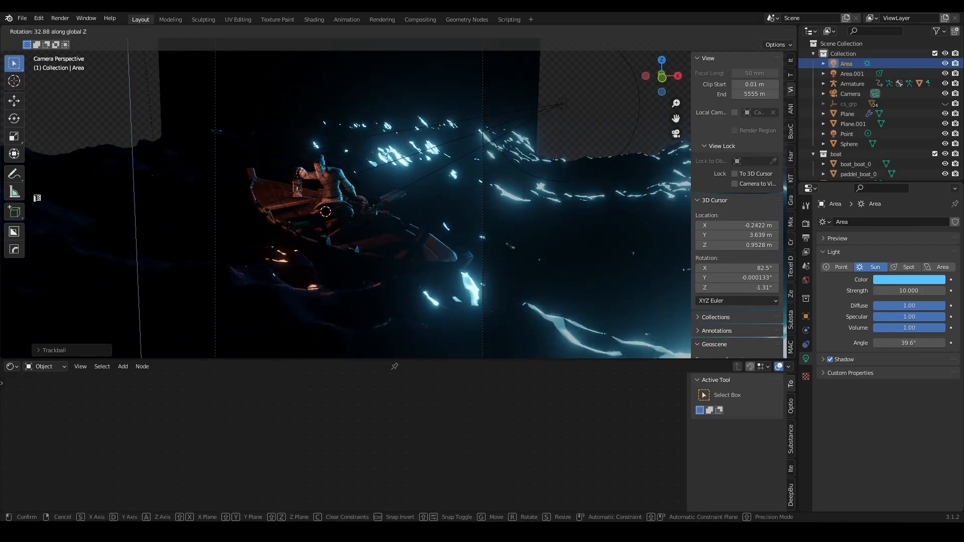
pyautogui.click(910, 279)
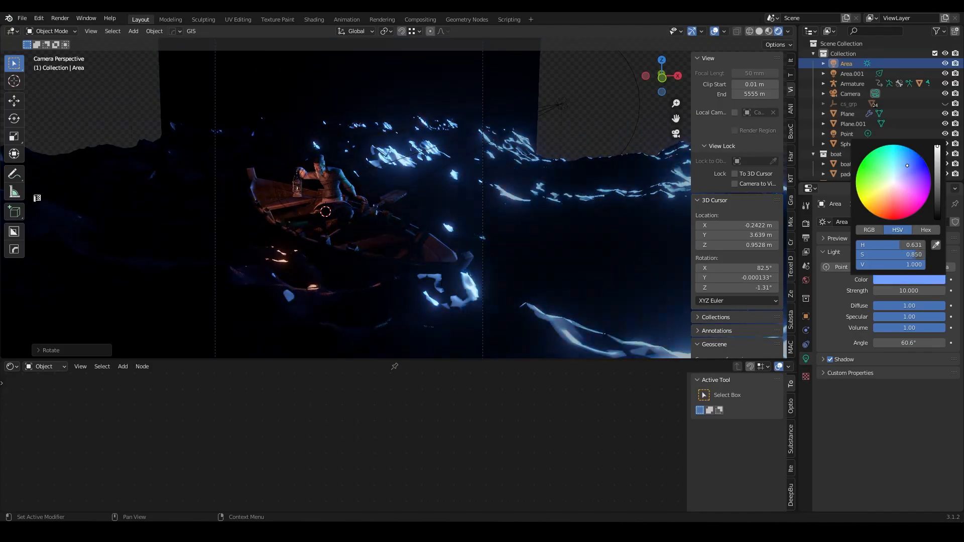
pyautogui.click(847, 113)
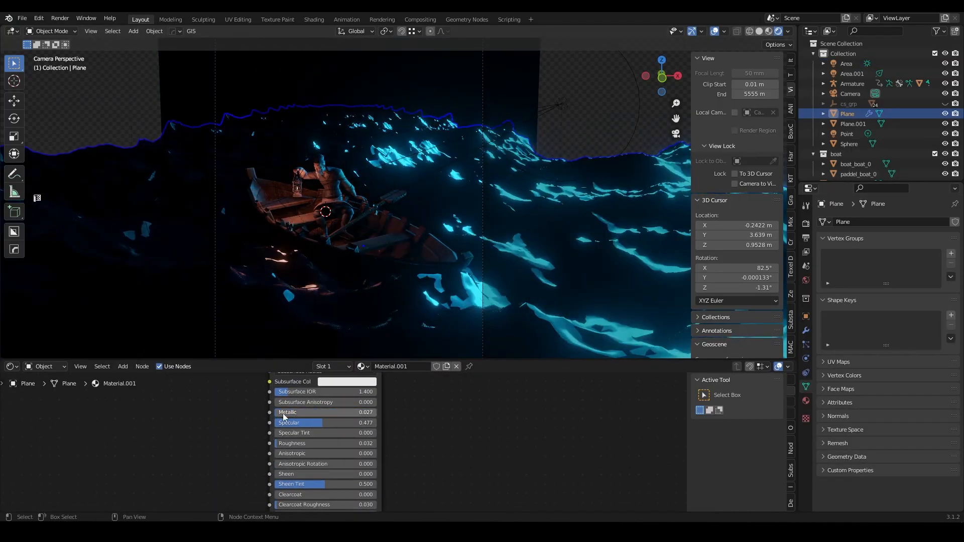
pyautogui.click(262, 443)
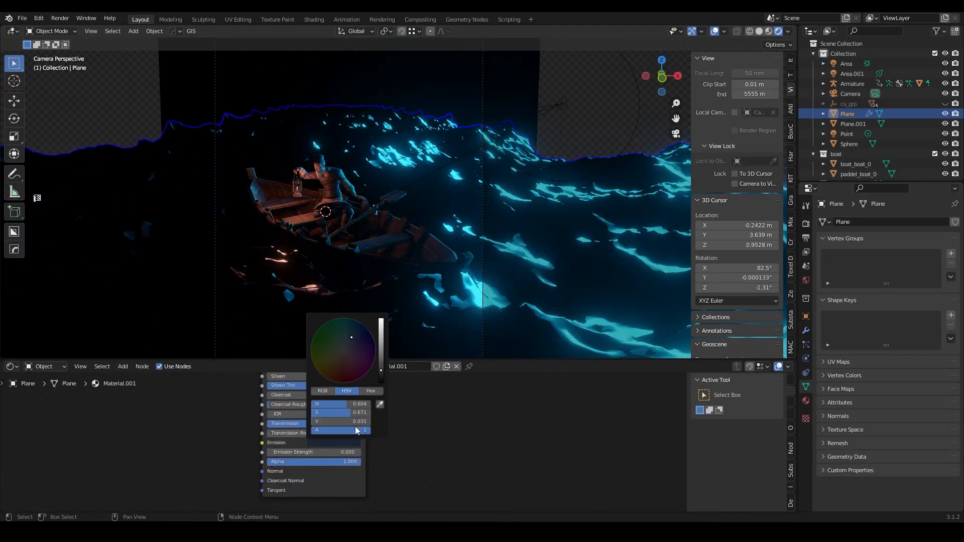
pyautogui.click(847, 63)
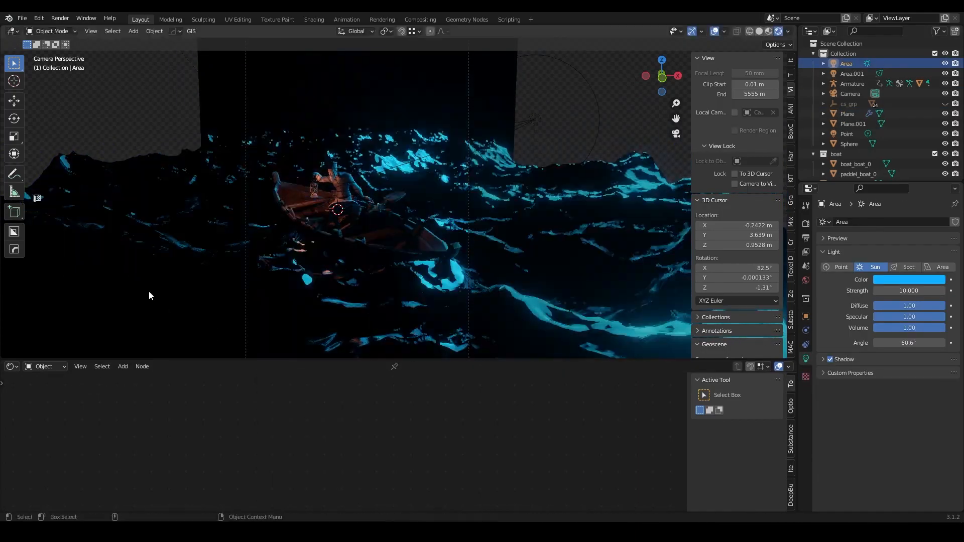
pyautogui.click(848, 113)
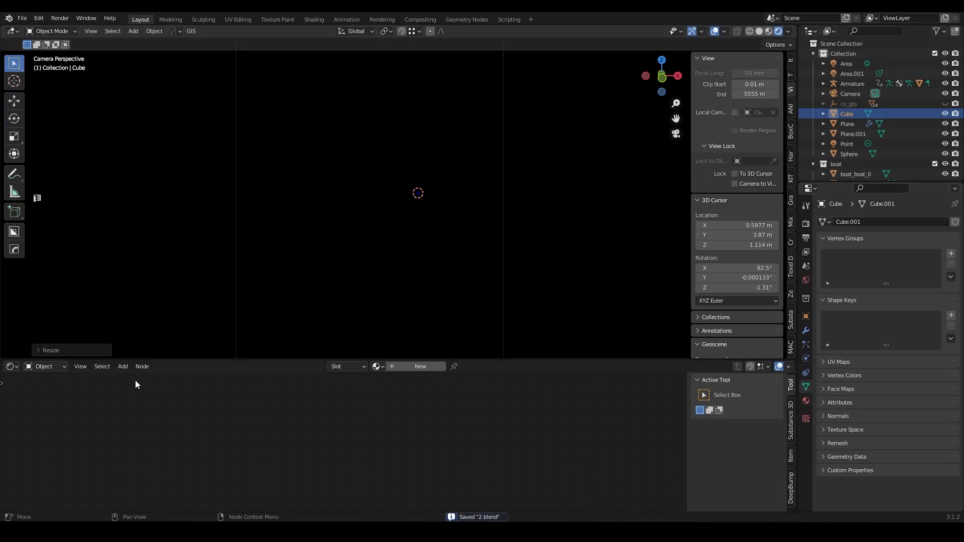
# Scale the cube around the scene as a Volume Scatter fog (density 0.2, anisotropy -0.8).
pyautogui.click(420, 366)
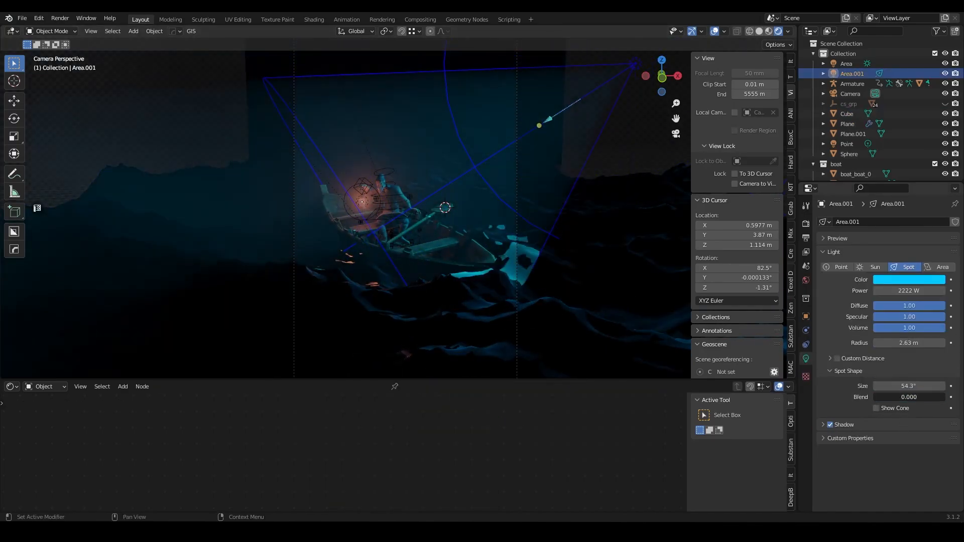
pyautogui.click(847, 114)
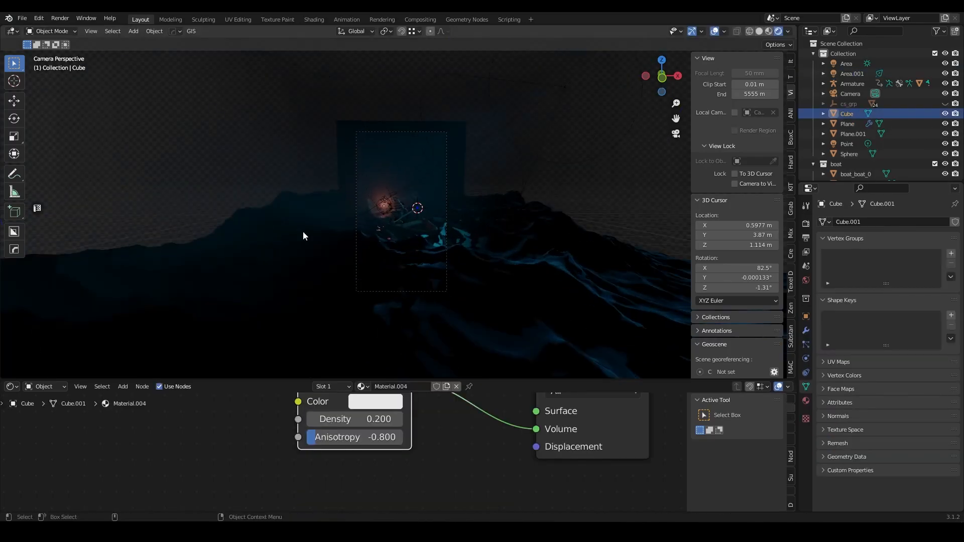
pyautogui.click(852, 73)
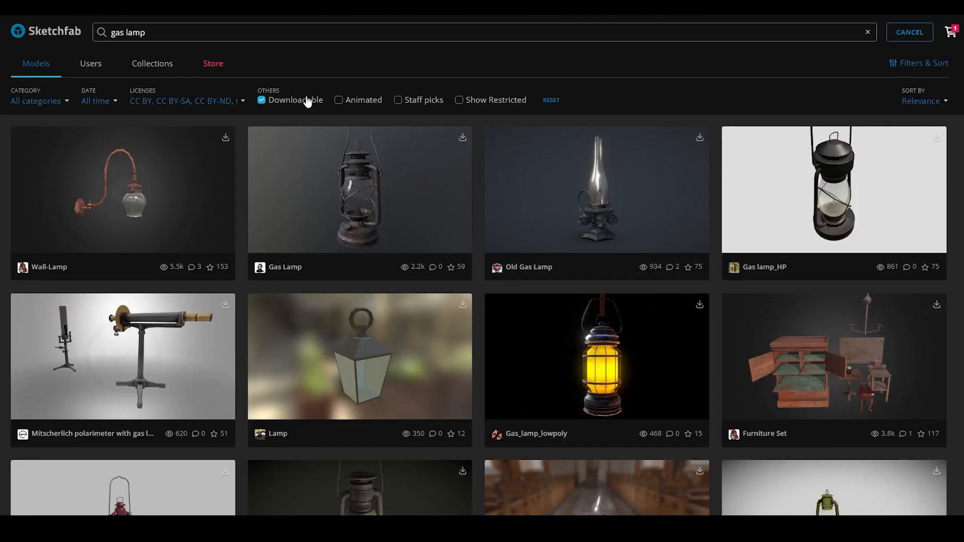
# Search Sketchfab for 'whale' and open the Whale model's page.
pyautogui.write('whale')
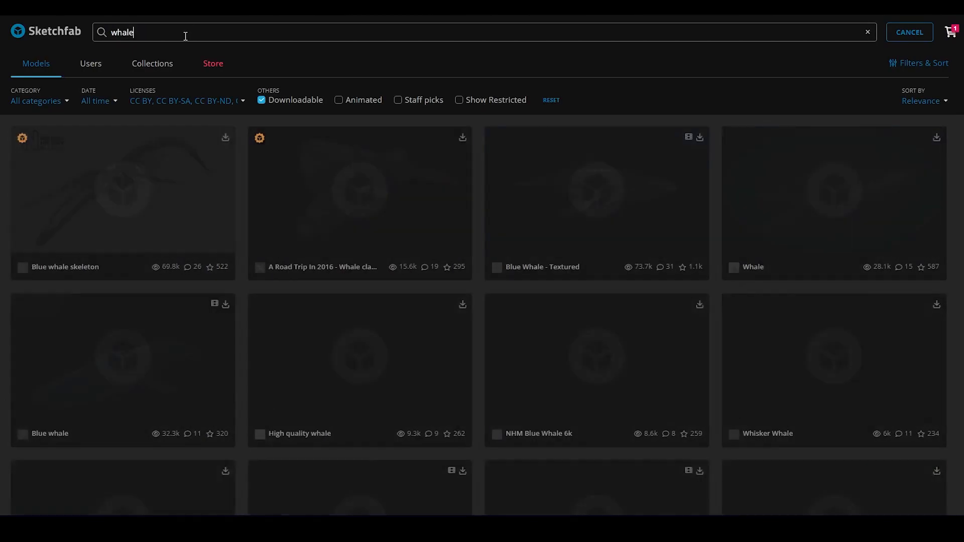
pyautogui.scroll(-3)
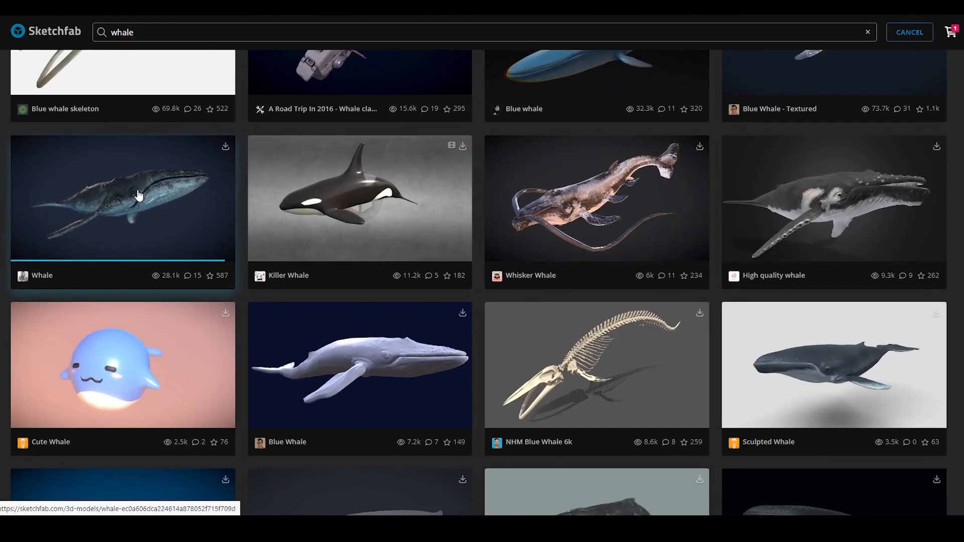
pyautogui.click(123, 198)
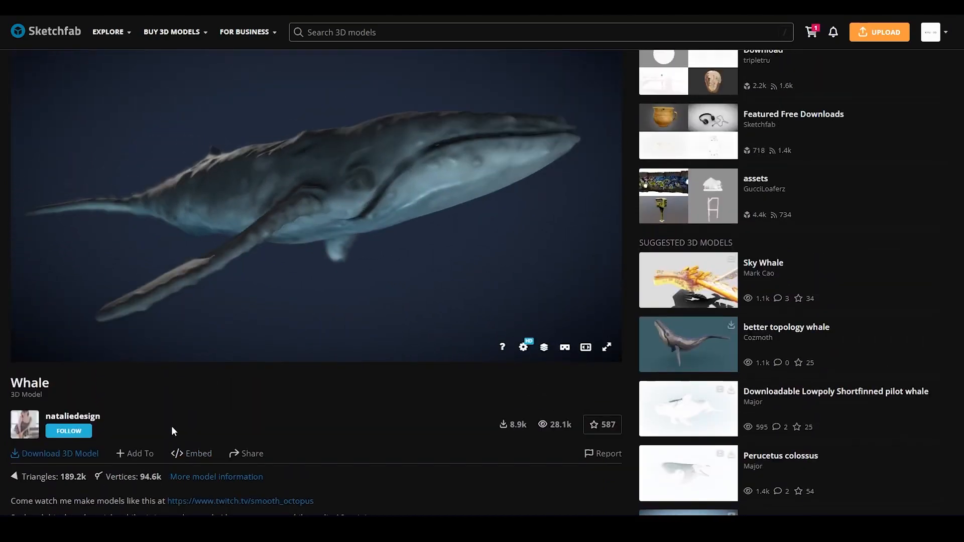
pyautogui.scroll(-3)
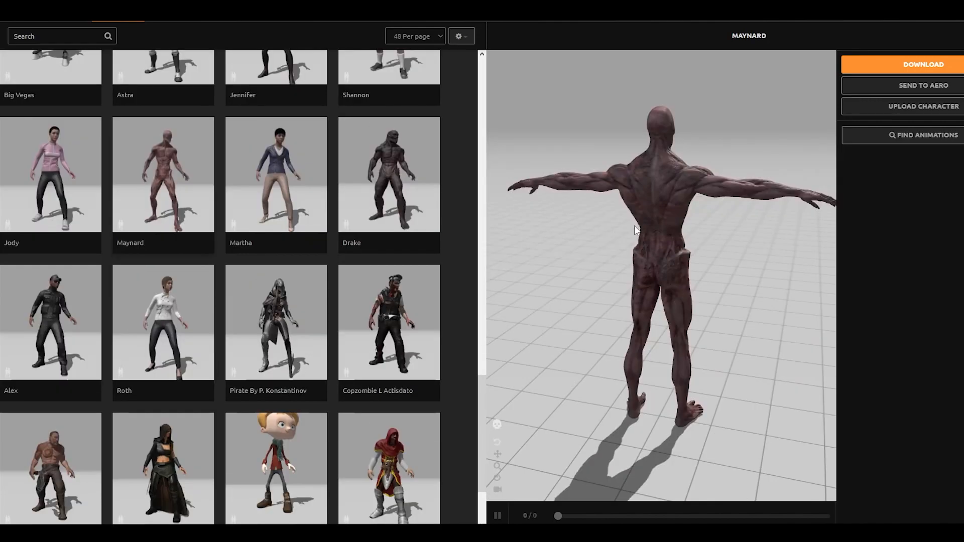
# Download Maynard from Mixamo, import it with a control rig and rotate it about Z.
pyautogui.click(923, 64)
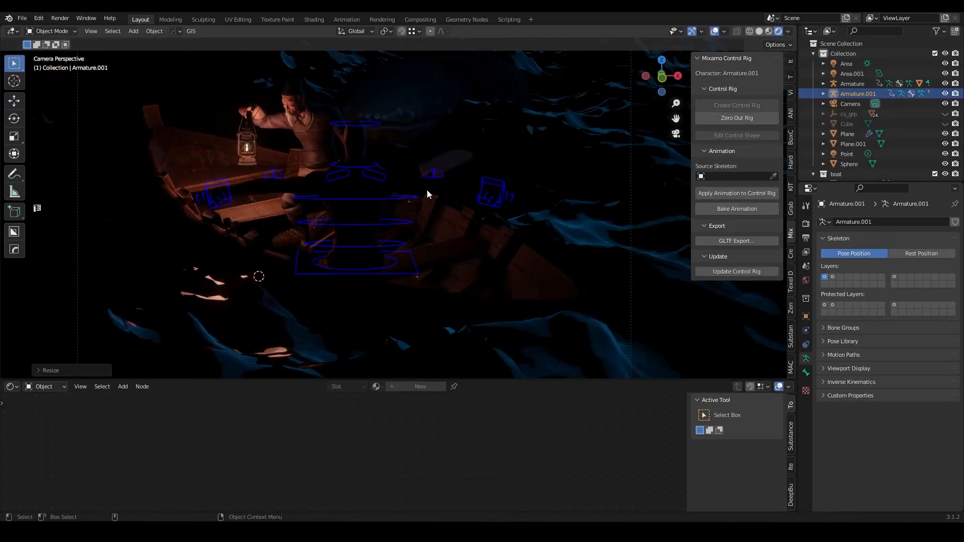
pyautogui.press('r')
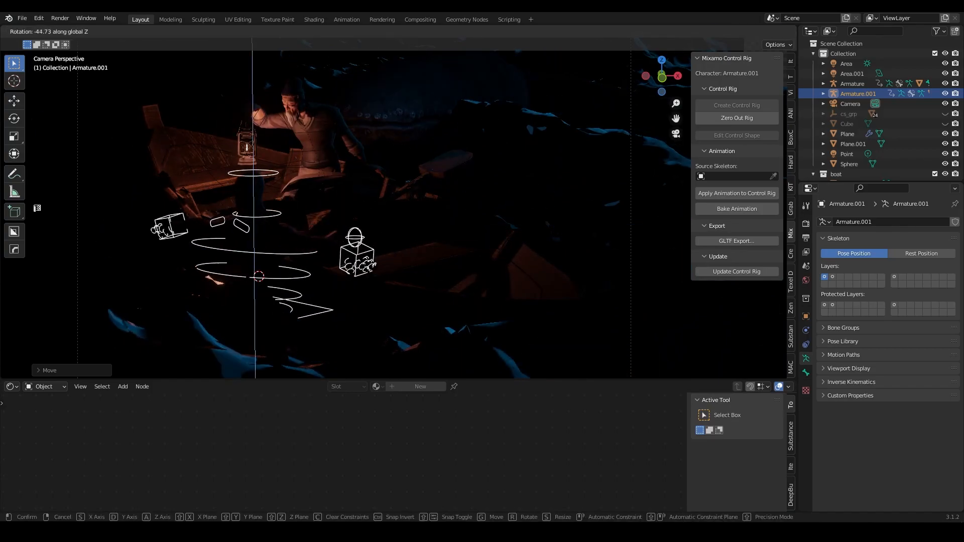
pyautogui.moveTo(210, 150)
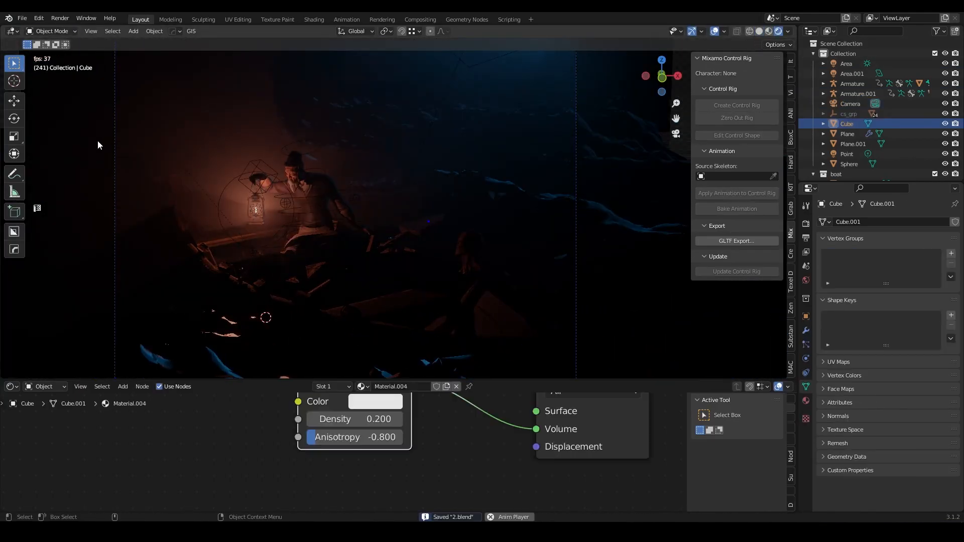
# Set Color Management to High Contrast look, Exposure 0.633 and Gamma 1.316.
pyautogui.click(852, 74)
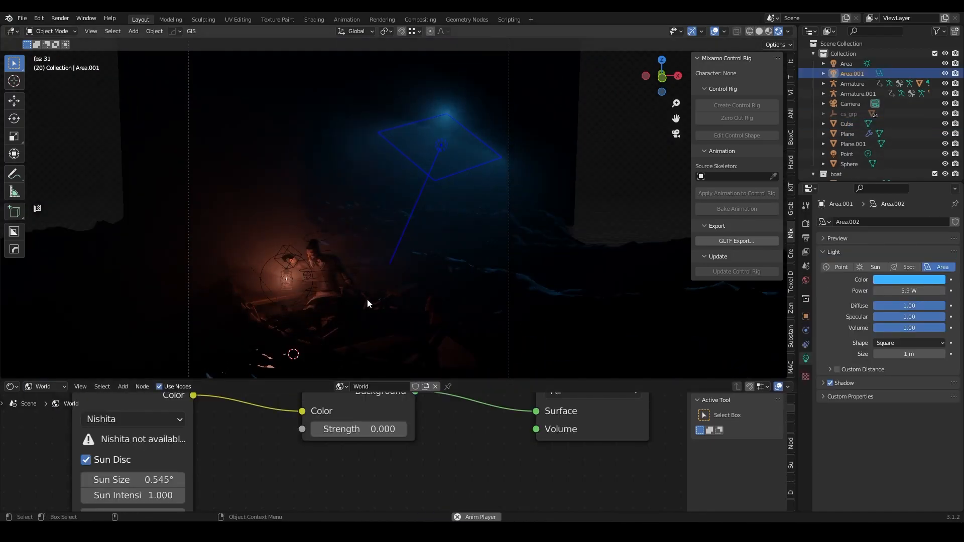
pyautogui.click(846, 124)
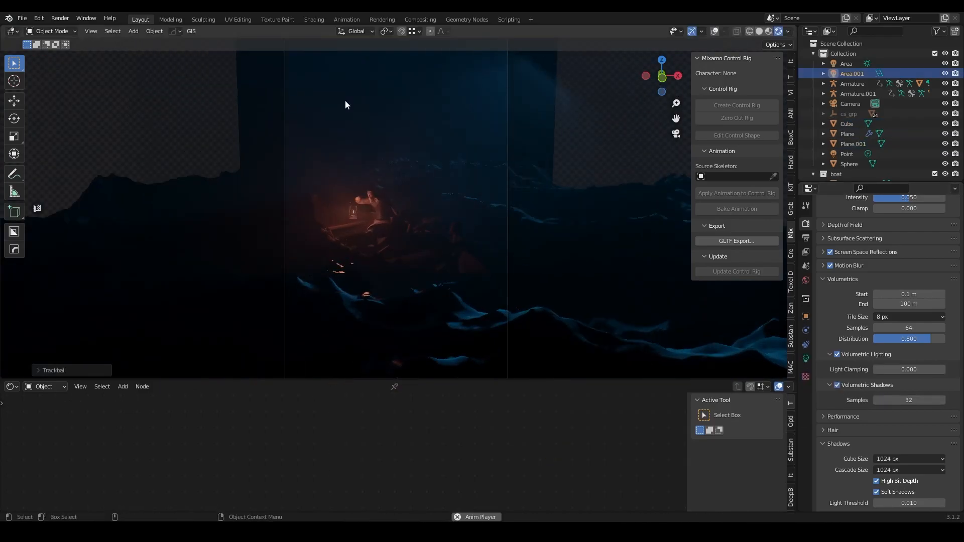
pyautogui.click(913, 453)
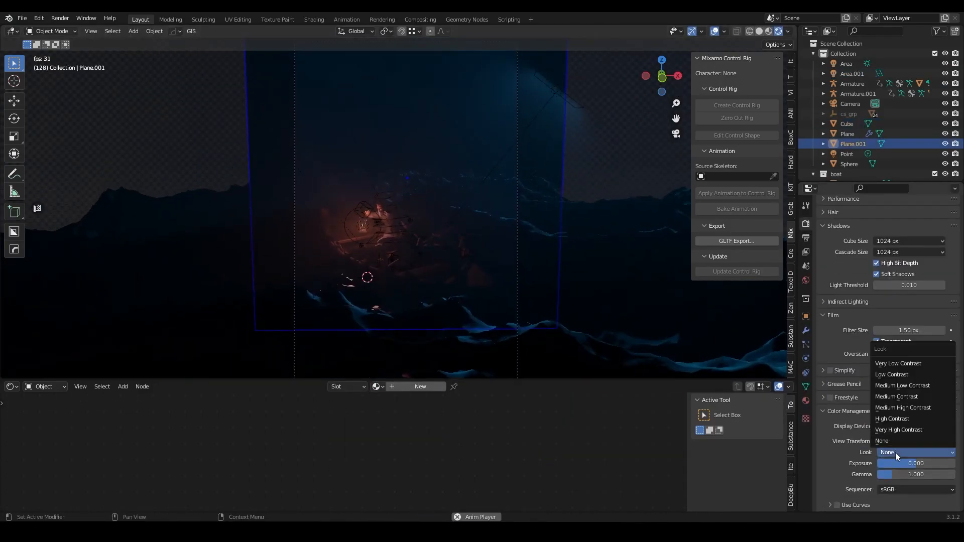
pyautogui.click(892, 419)
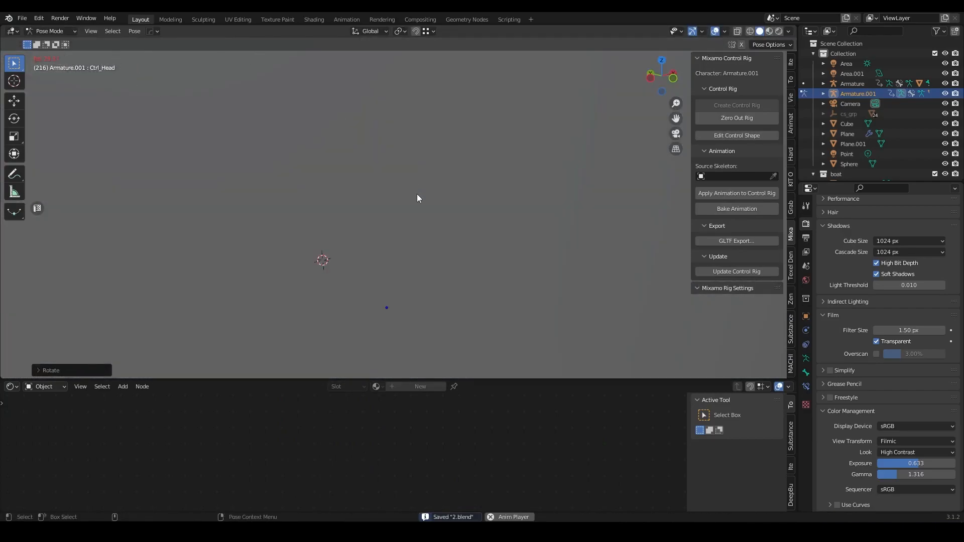
pyautogui.click(851, 103)
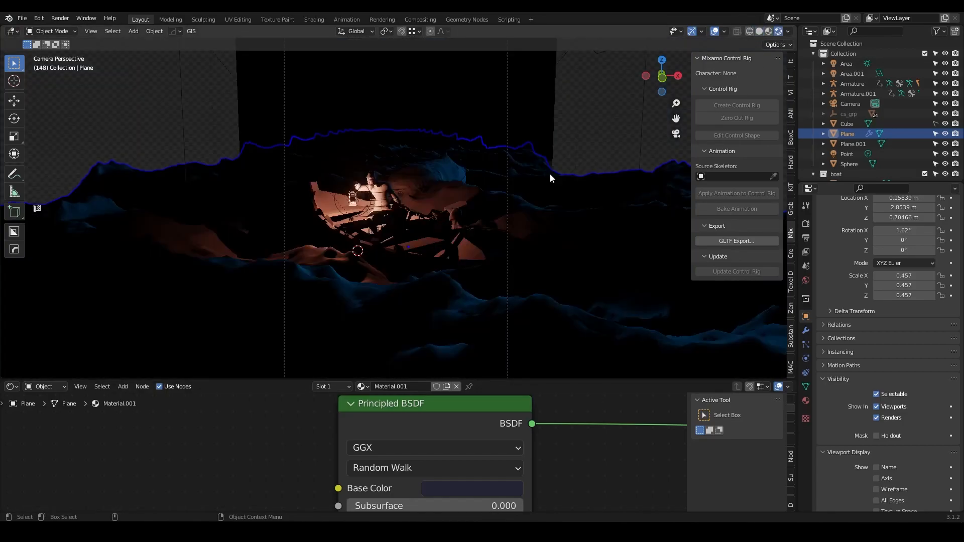
# Show a Timeline below and keyframe the Ocean modifier's Time value.
pyautogui.click(11, 386)
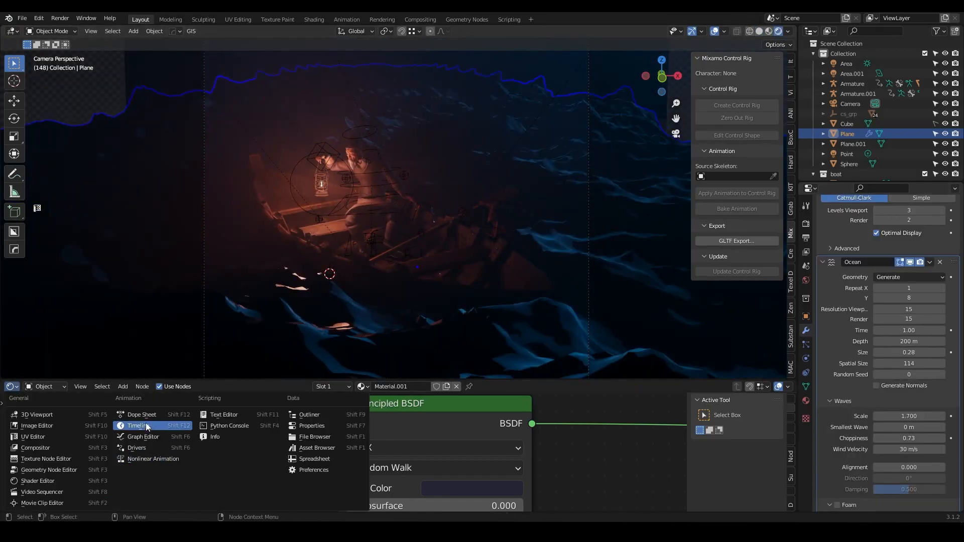
pyautogui.click(136, 425)
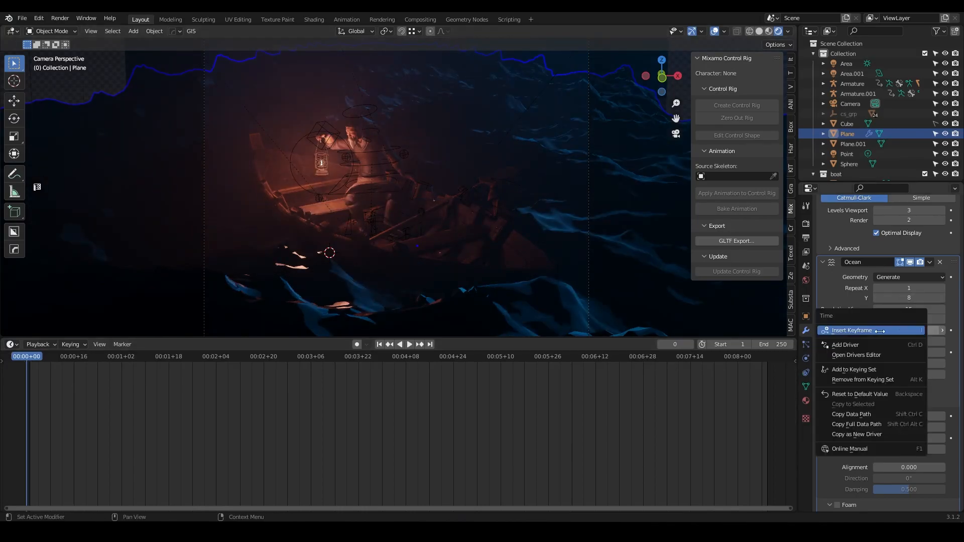
pyautogui.click(409, 345)
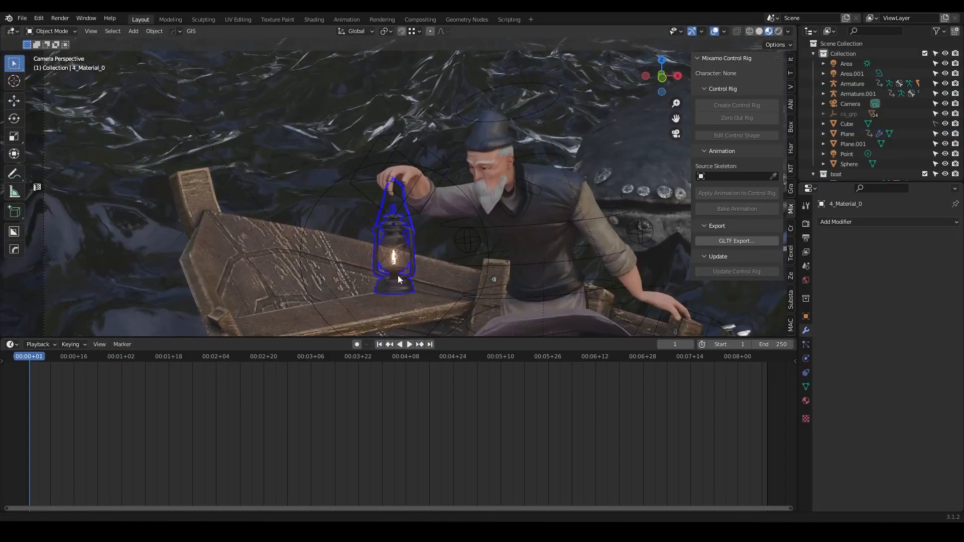
# Keyframe the boat's rocking rotation across frames 201 and 243 with Ease In and Out.
pyautogui.click(154, 32)
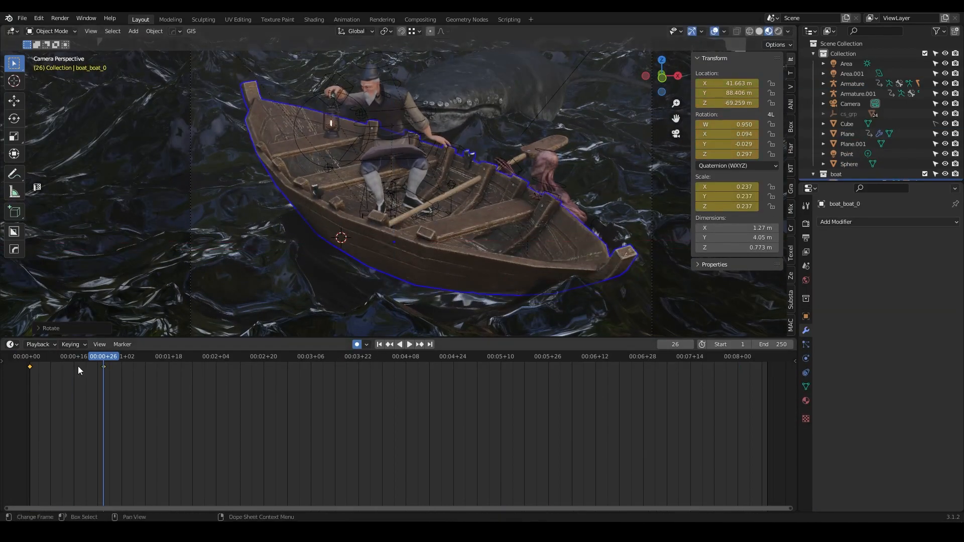
pyautogui.click(186, 356)
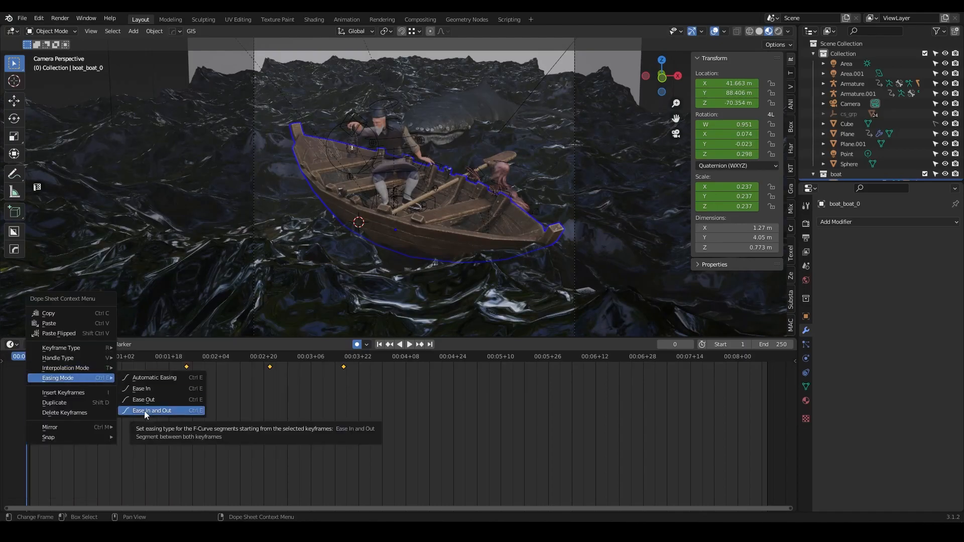
pyautogui.click(151, 409)
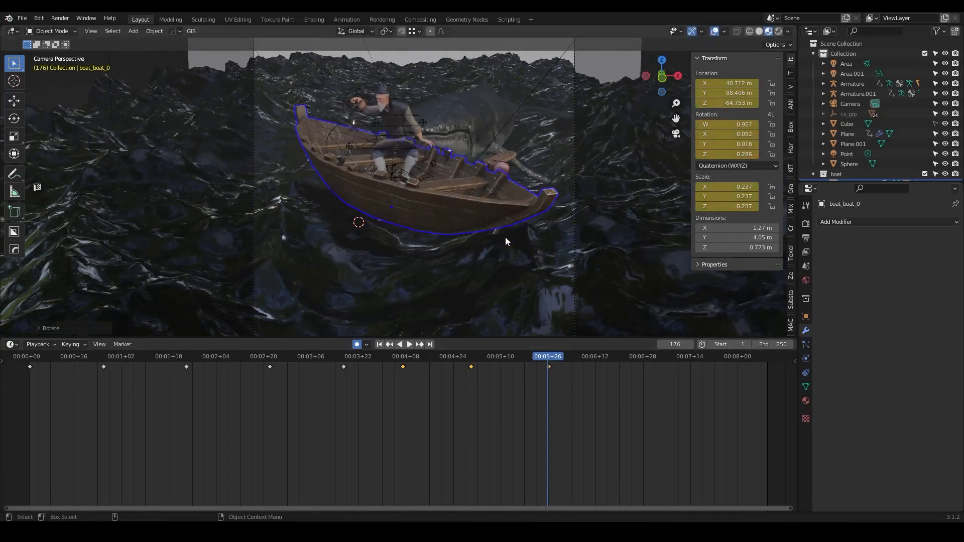
pyautogui.click(621, 356)
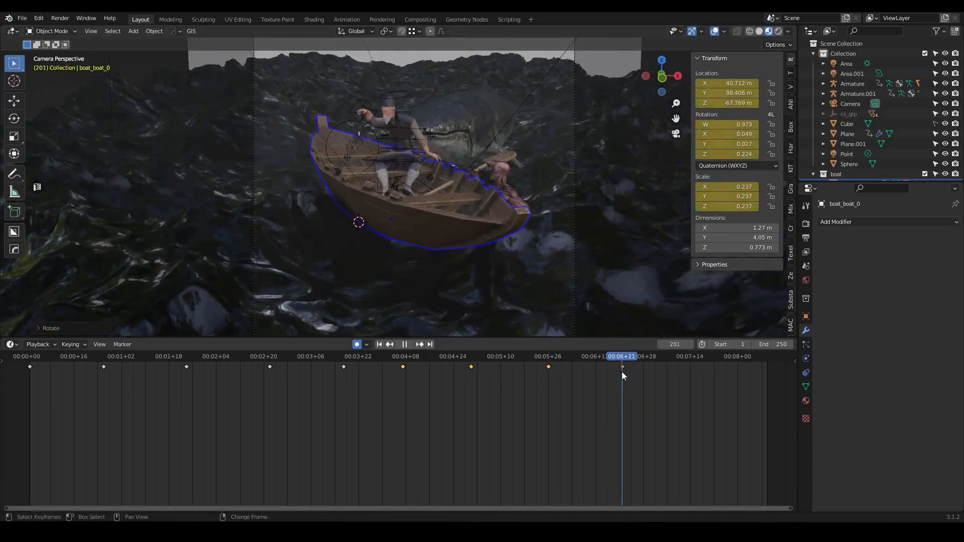
pyautogui.click(746, 367)
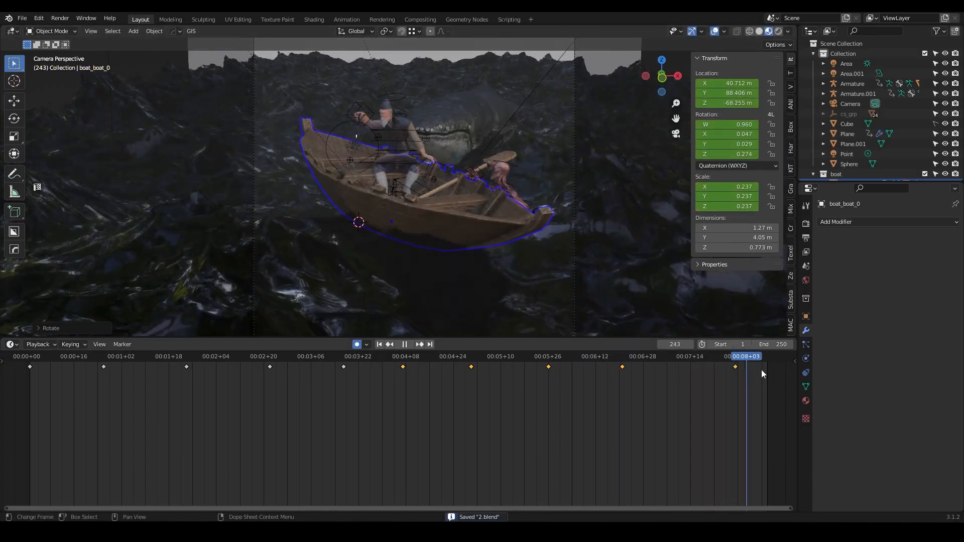
pyautogui.click(53, 31)
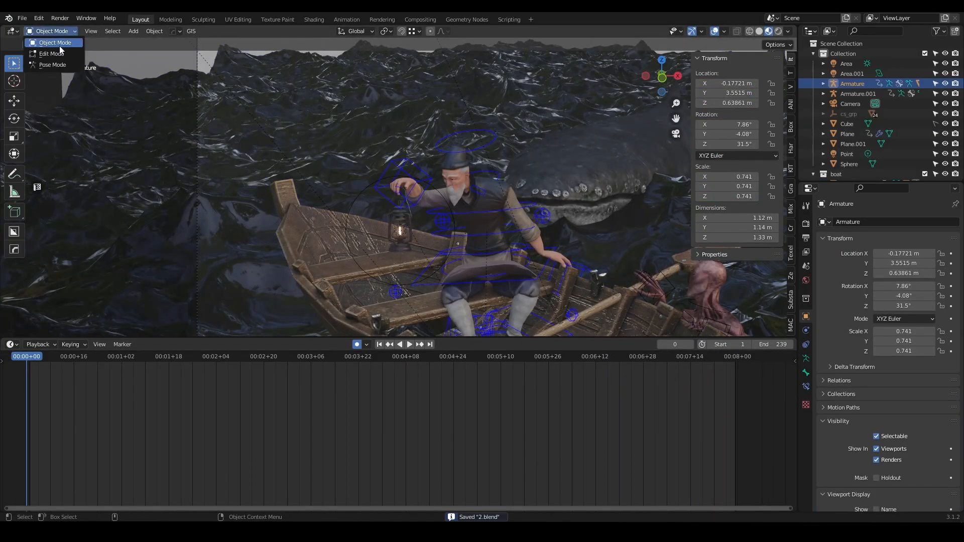
# Key the old man's hand IK poses in Pose Mode and apply the paddle's location (Ctrl+A).
pyautogui.click(52, 65)
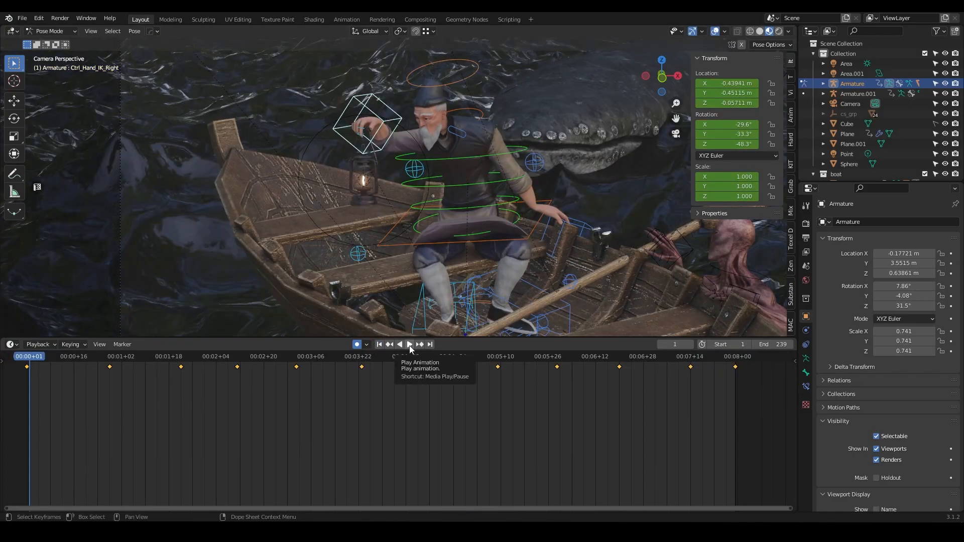
pyautogui.click(410, 345)
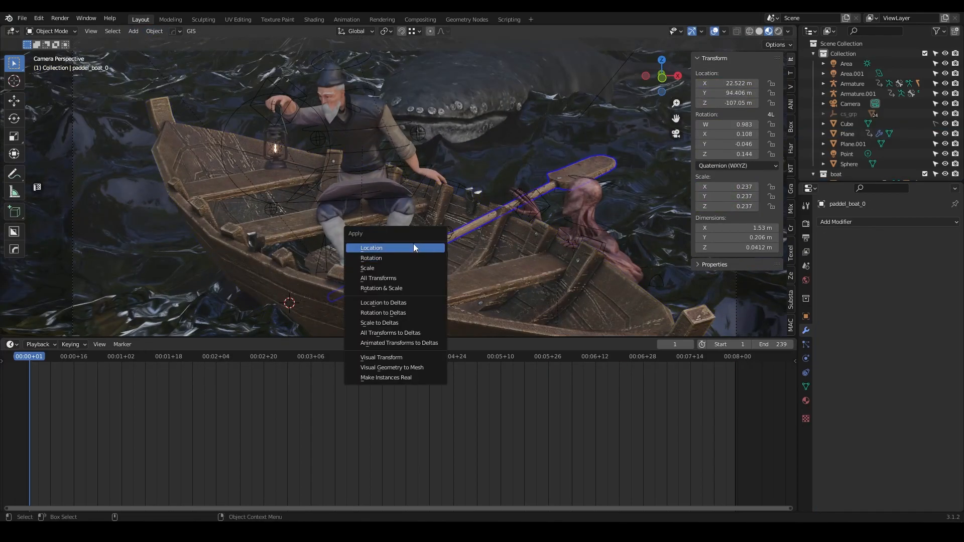
pyautogui.click(371, 248)
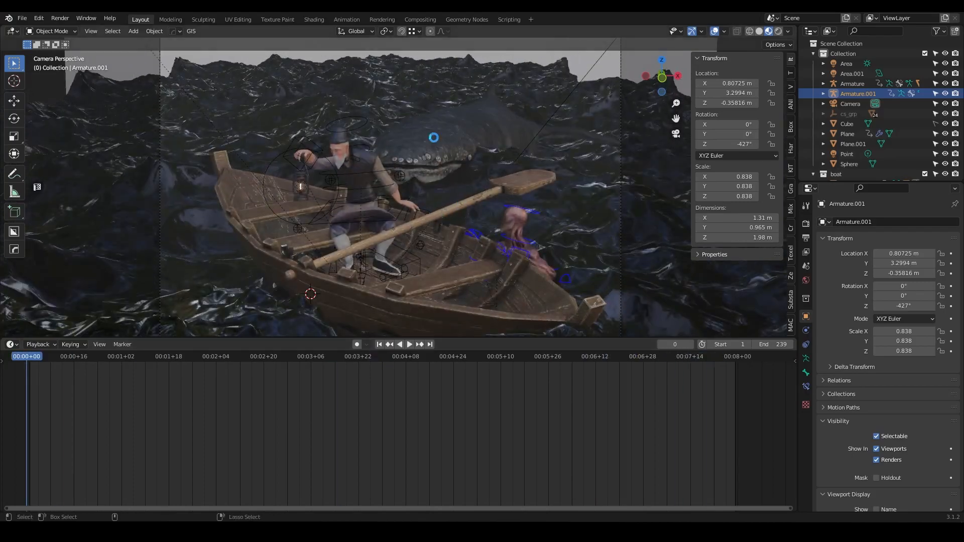
# Switch to Solid shading and frame the lantern in the old man's hand.
pyautogui.click(410, 344)
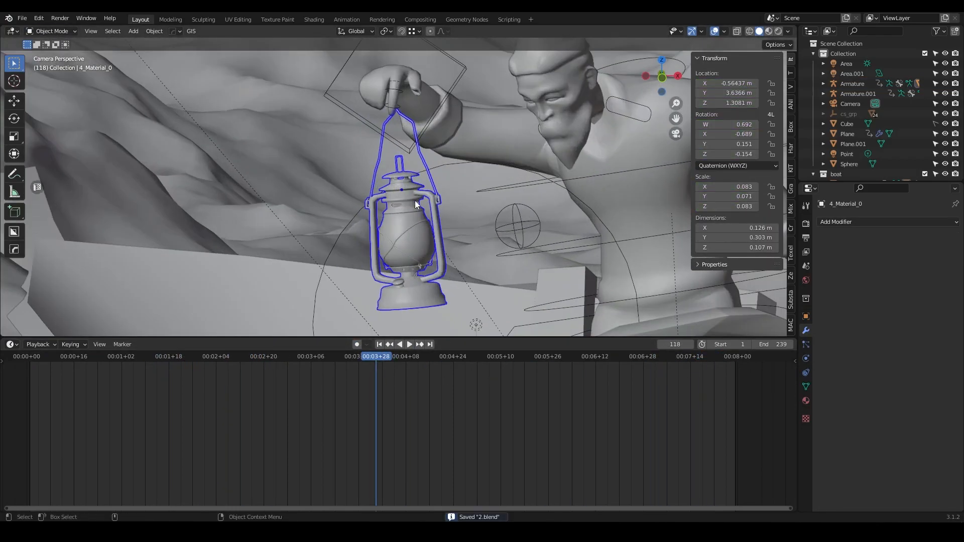
# Move and key the lantern's location and rotation at several frames from the first frame onward.
pyautogui.click(379, 344)
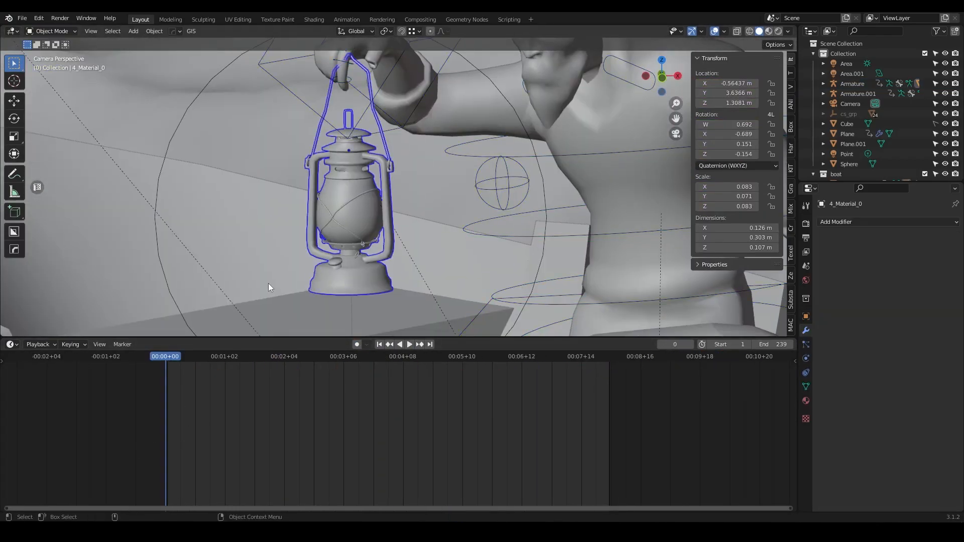
pyautogui.press('g')
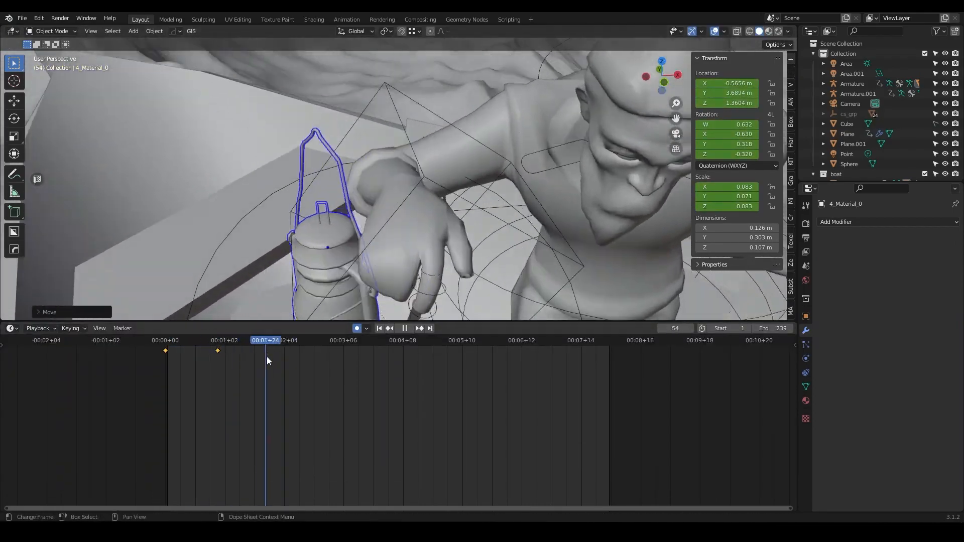
pyautogui.click(252, 340)
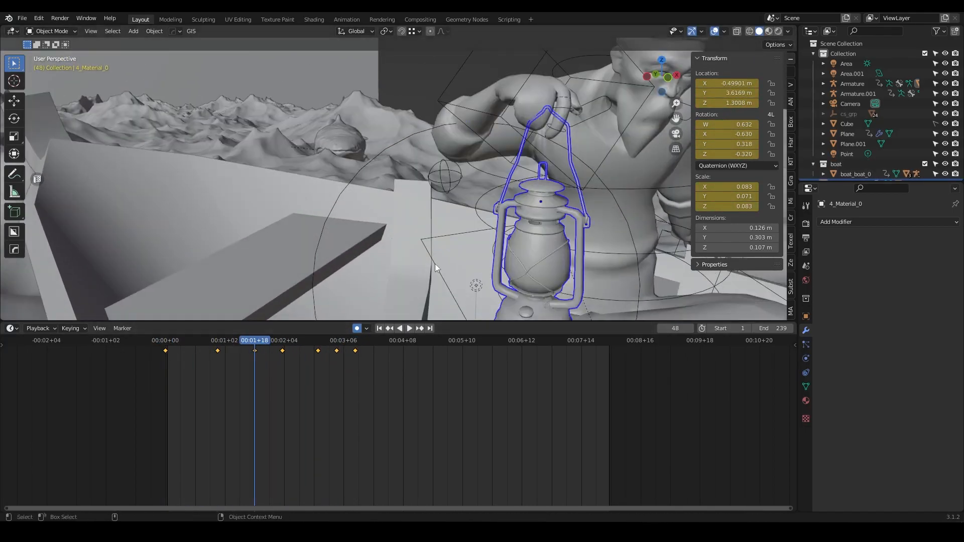
pyautogui.click(281, 341)
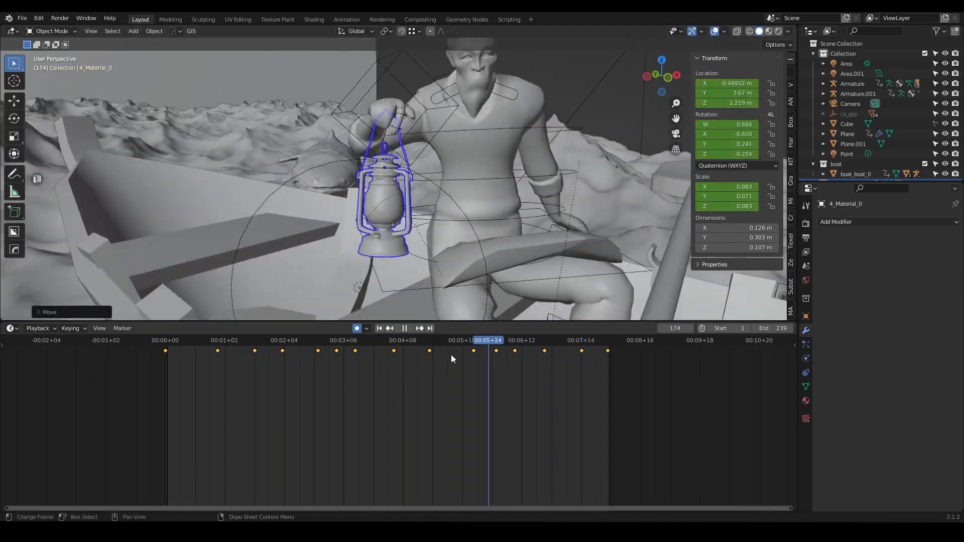
pyautogui.click(220, 351)
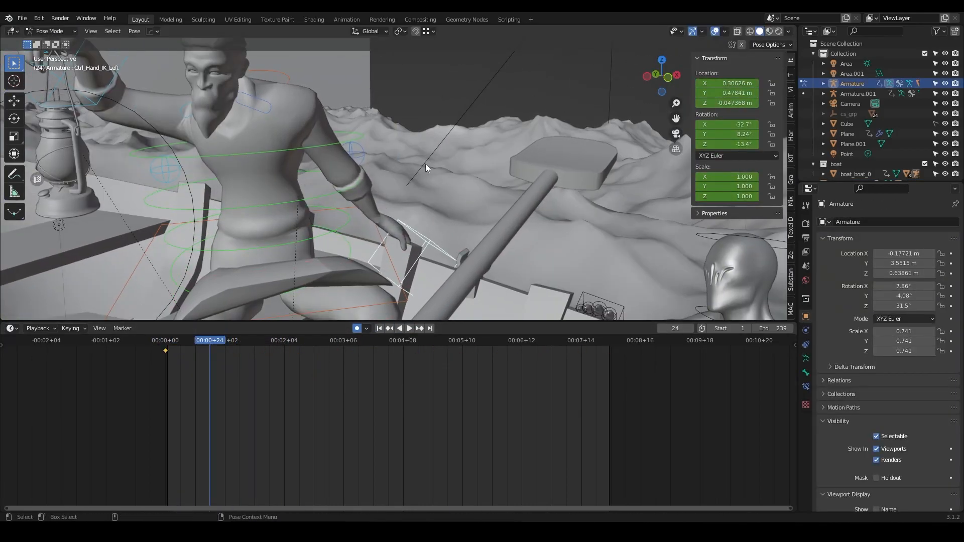
# Pose Ctrl_Hips and Ctrl_Spine on Armature.001 and key them at several frames.
pyautogui.click(409, 327)
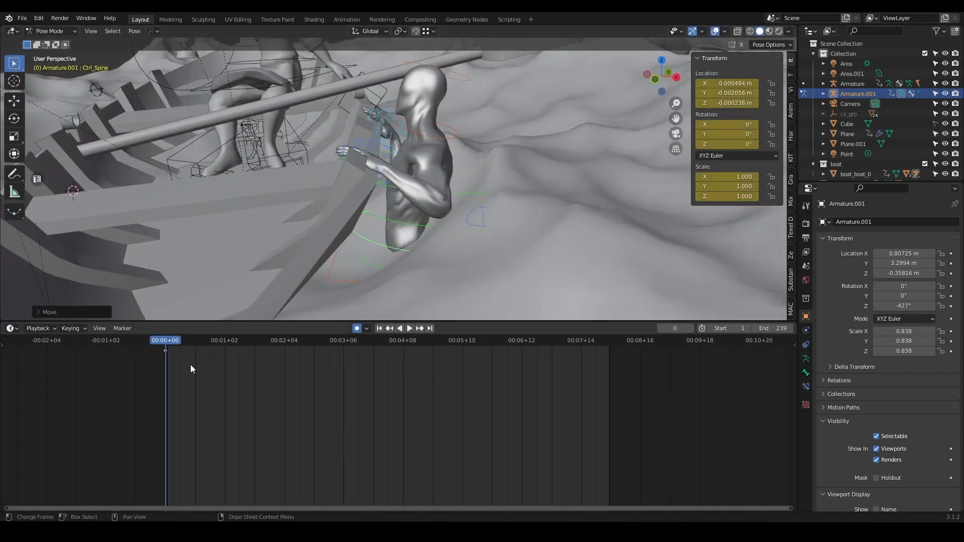
pyautogui.click(256, 340)
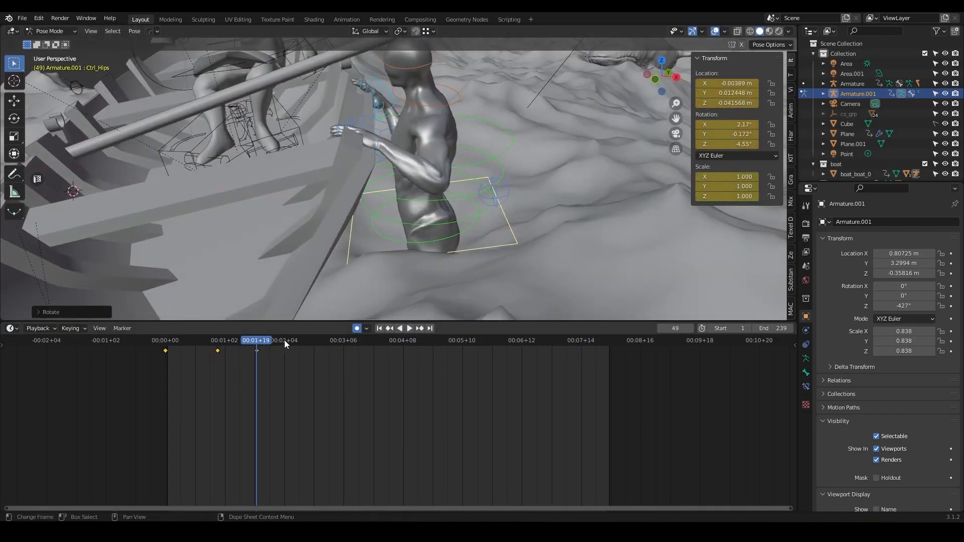
pyautogui.click(532, 340)
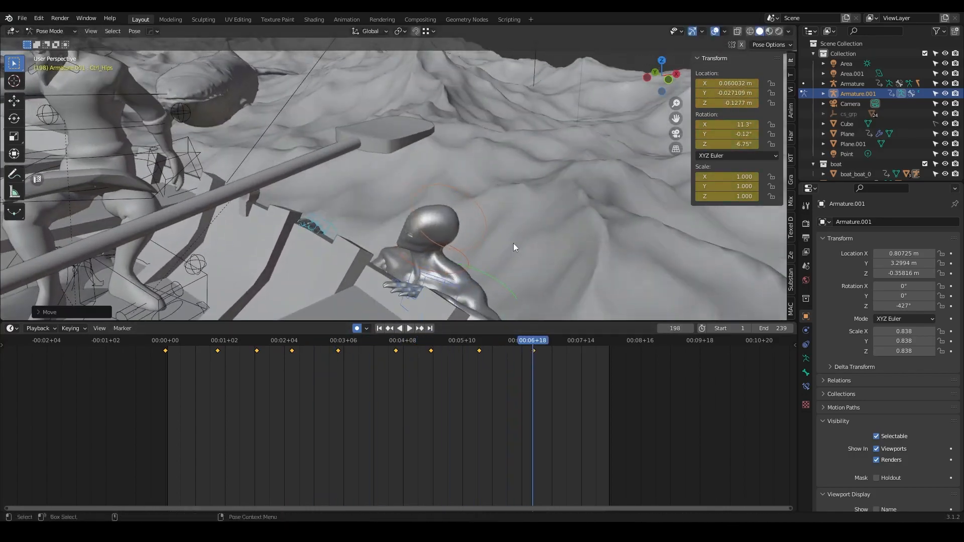
pyautogui.click(410, 327)
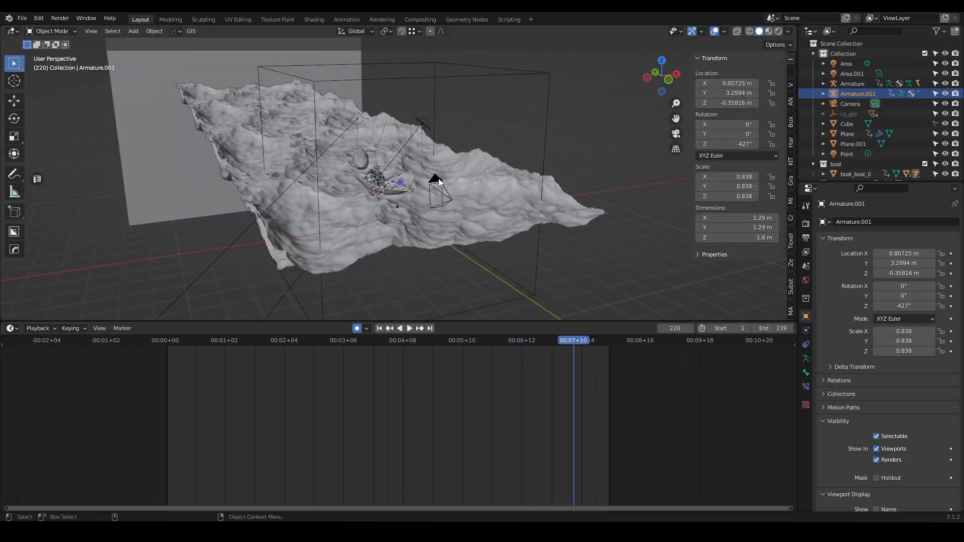
# Play the animation through the camera view, then save the scene as 2.blend.
pyautogui.click(271, 340)
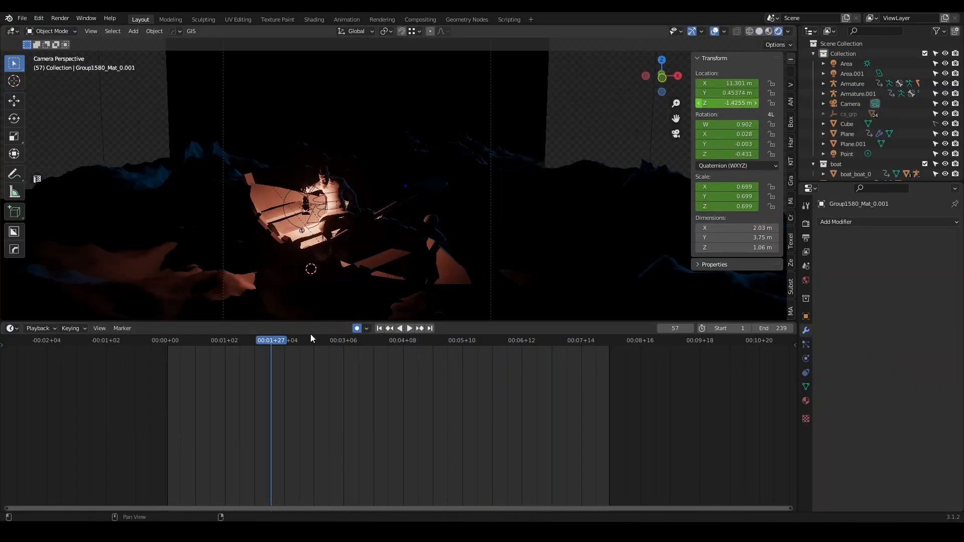
pyautogui.click(409, 328)
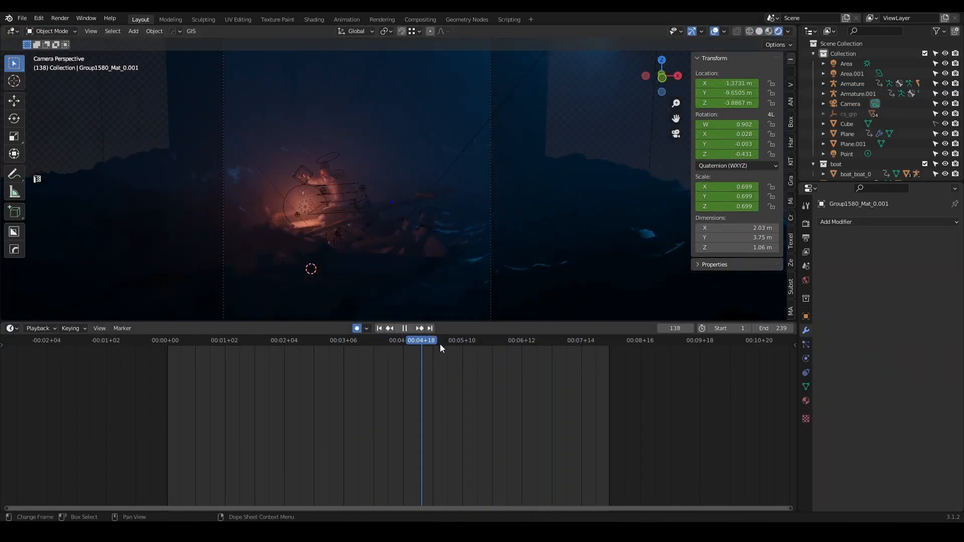
pyautogui.click(290, 340)
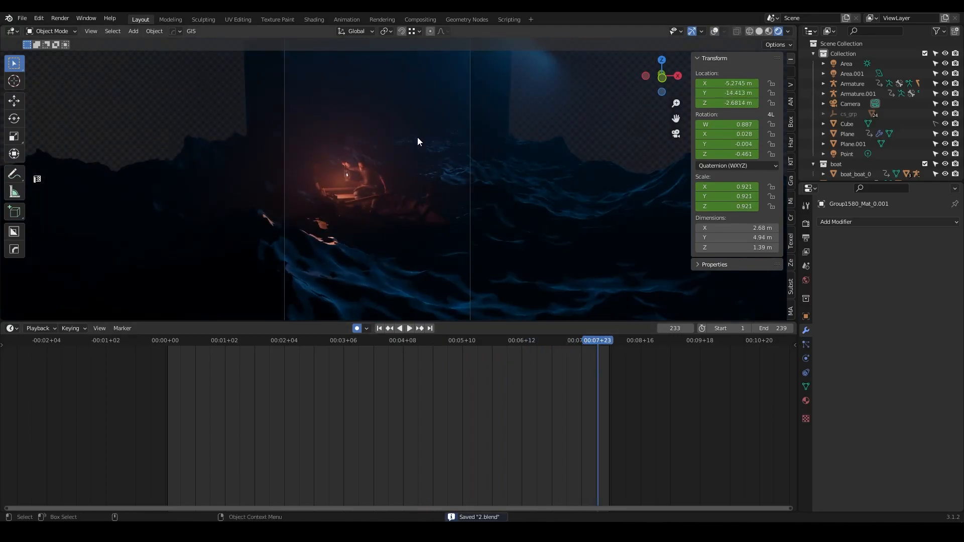
pyautogui.click(769, 31)
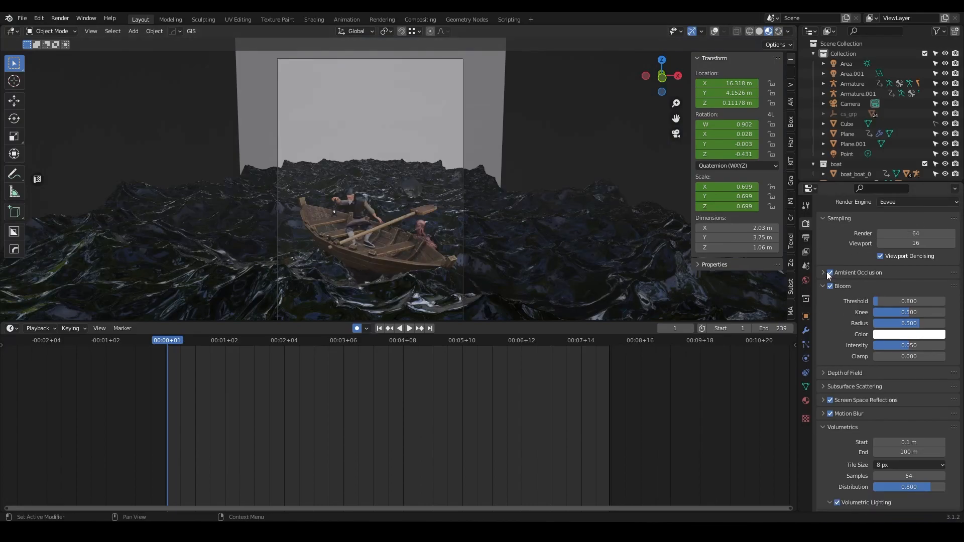
# Set the irradiance volume's resolution and enable ambient occlusion in the Eevee render settings.
pyautogui.scroll(-3)
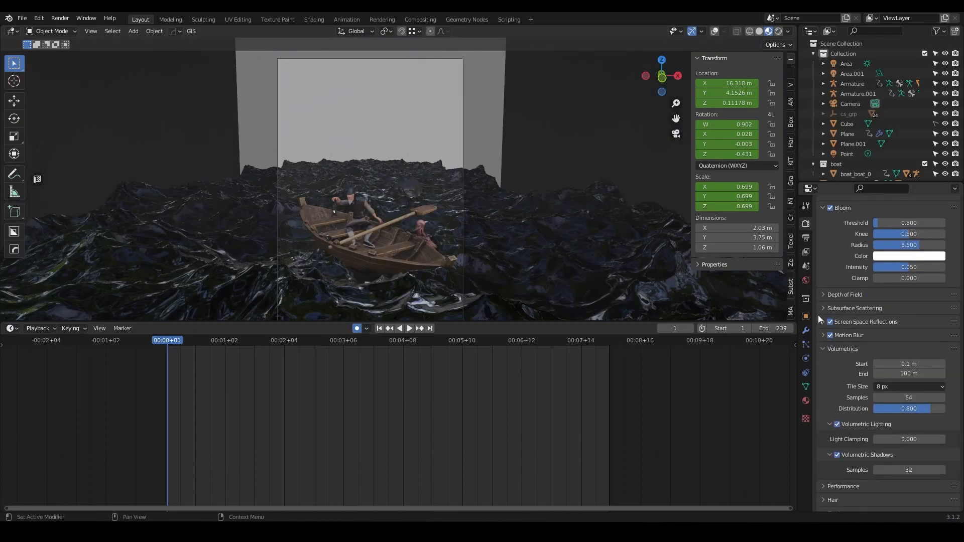
pyautogui.scroll(-3)
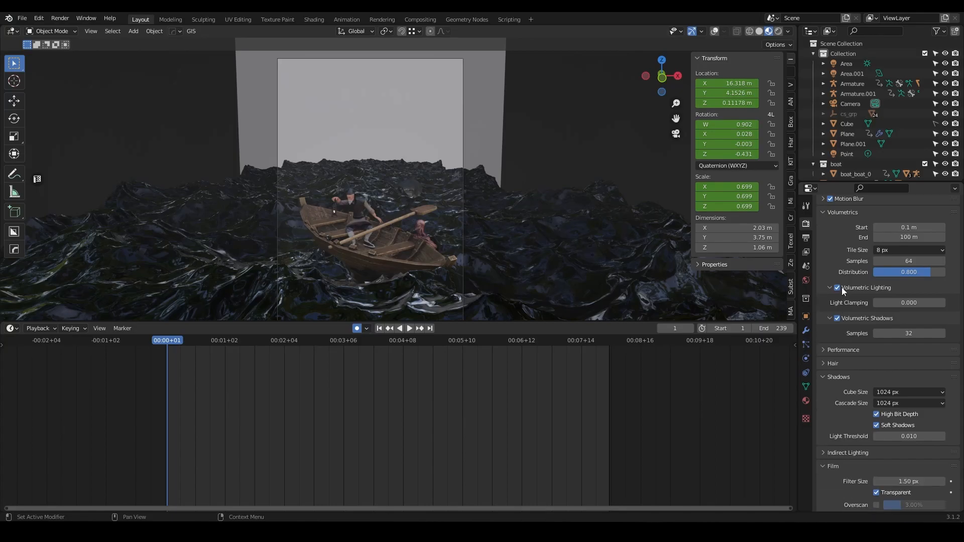
pyautogui.scroll(-3)
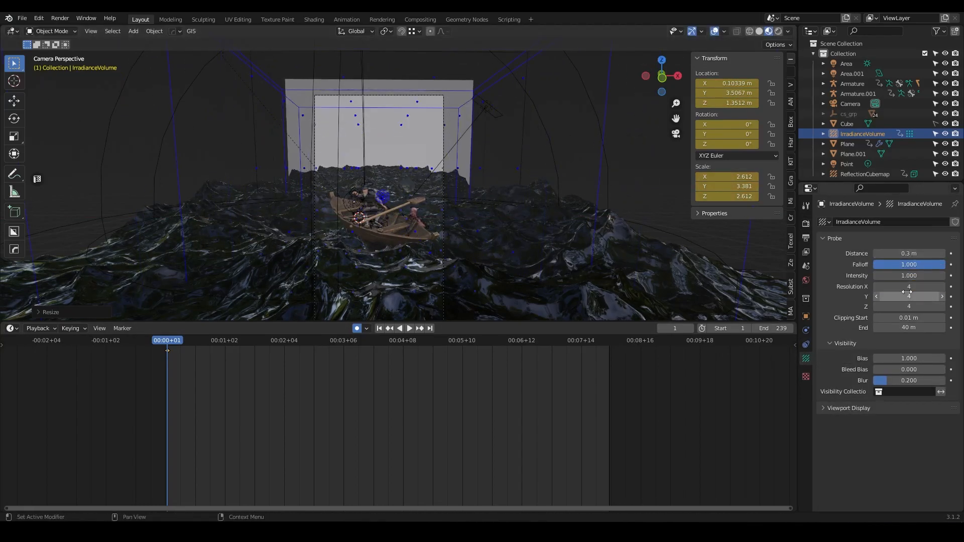
pyautogui.click(805, 208)
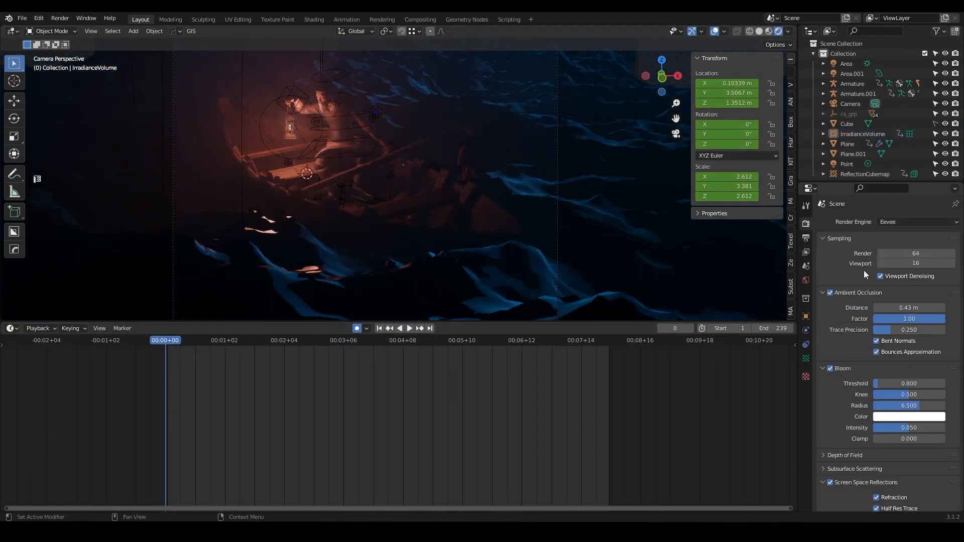
# Enable depth of field on the camera with f-stop 0.2 and review motion blur across frames.
pyautogui.click(850, 103)
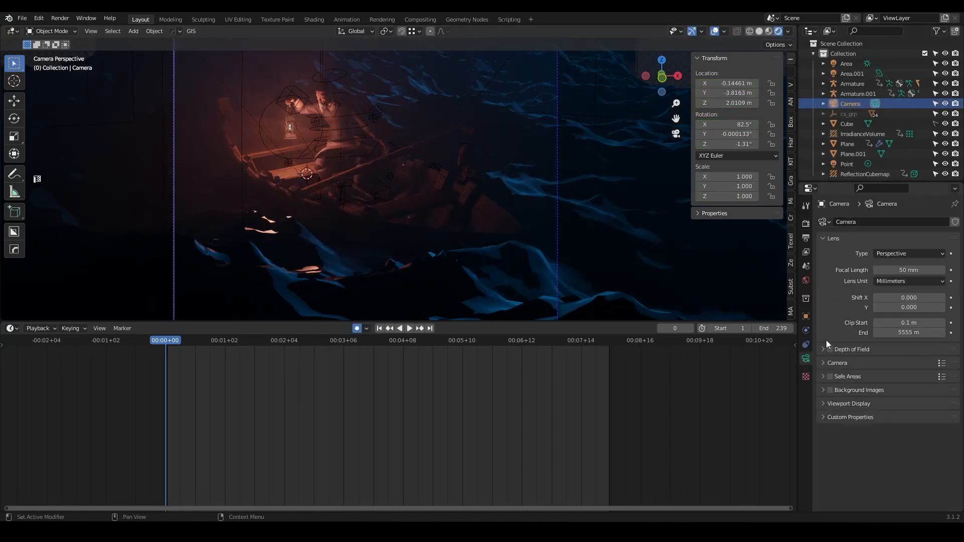
pyautogui.click(829, 349)
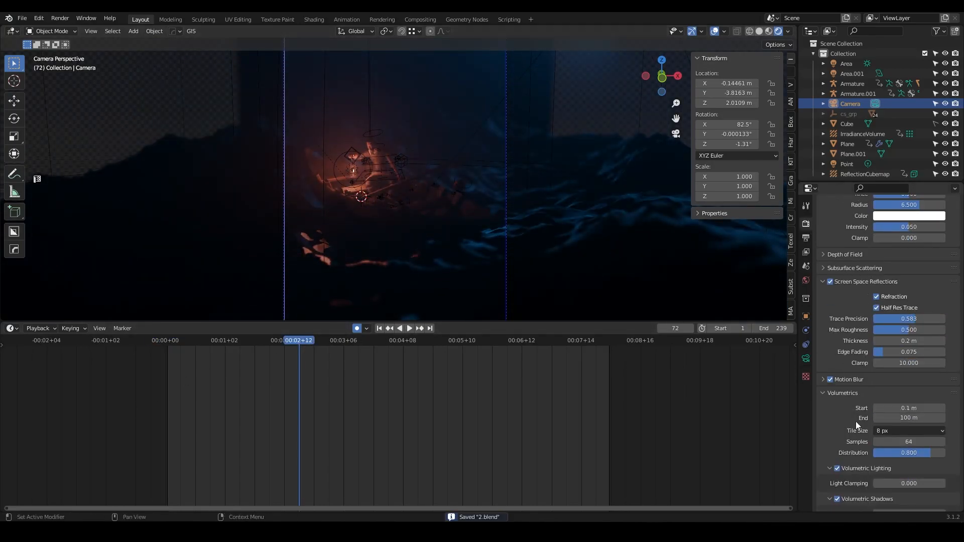
pyautogui.click(335, 340)
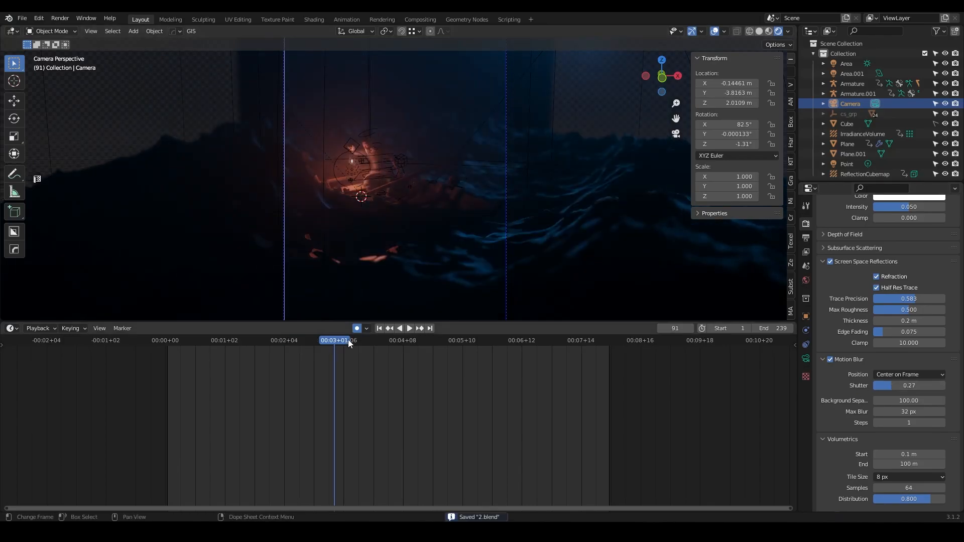
pyautogui.click(408, 328)
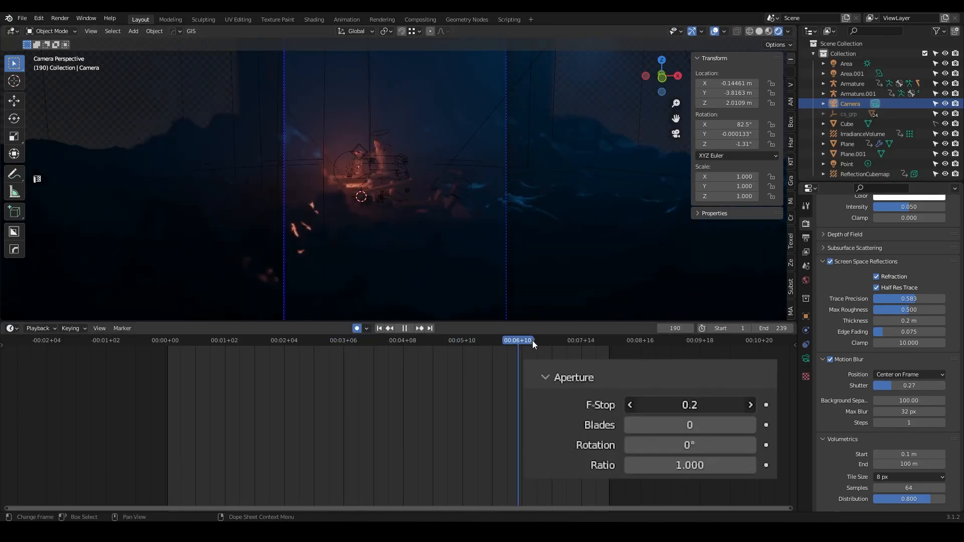
pyautogui.click(491, 340)
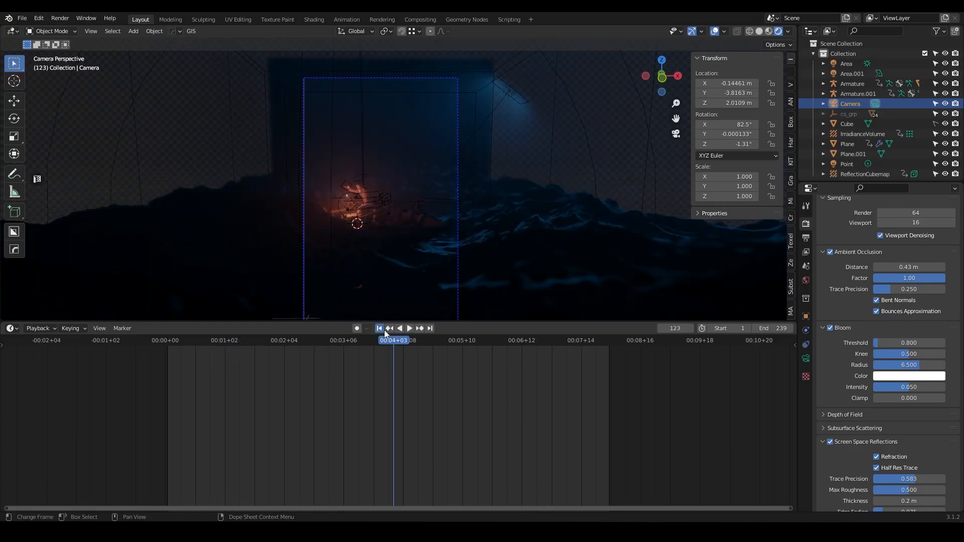
# Return to the first frame and render the animation before moving to Premiere Pro.
pyautogui.click(379, 327)
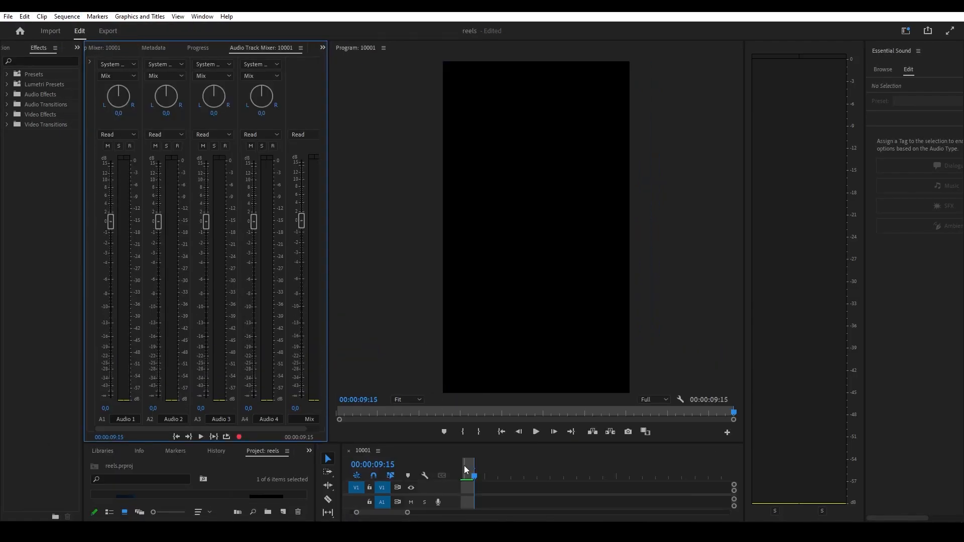
# Place the rendered boat image sequence on the reels timeline and grade it with Lumetri Color.
pyautogui.click(534, 431)
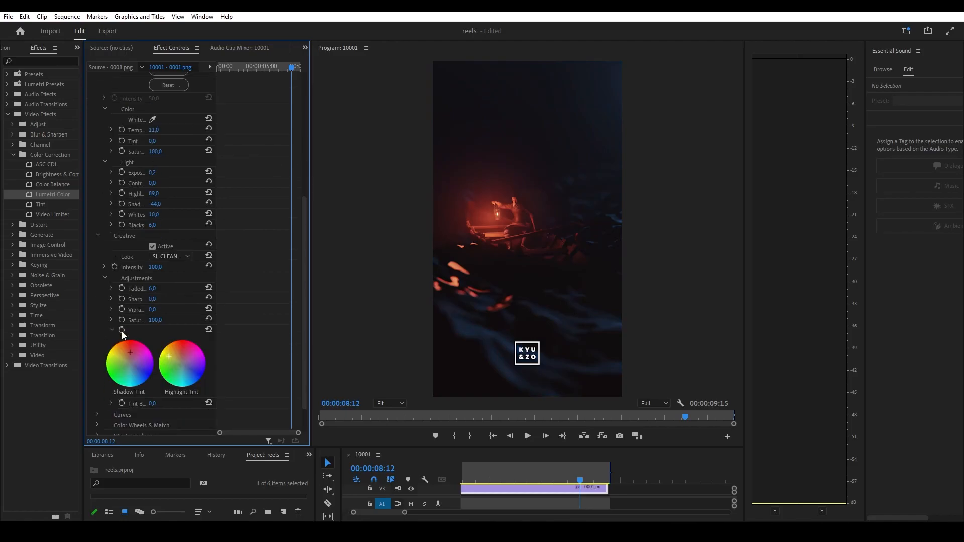
# Apply a Noise grain layer and add the title 'Old Man and the Sea' over the shot.
pyautogui.write('grain')
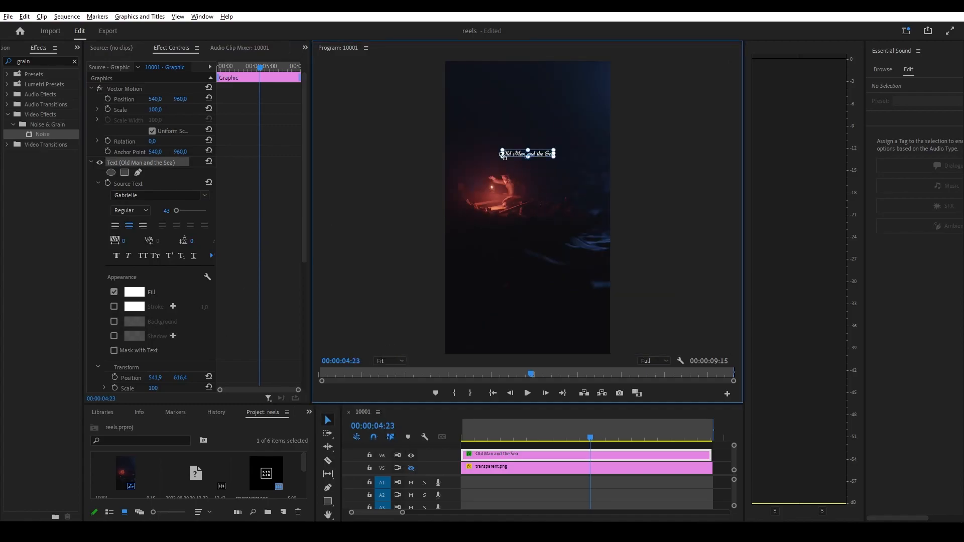
pyautogui.click(492, 438)
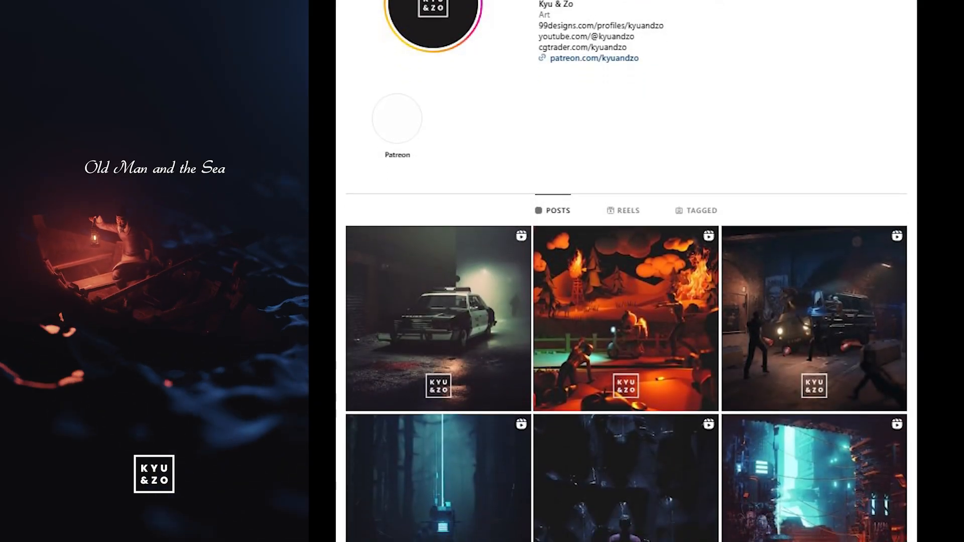
# Scroll the Kyu & Zo Patreon page down to the $5 tier and locked 3D library post.
pyautogui.scroll(-3)
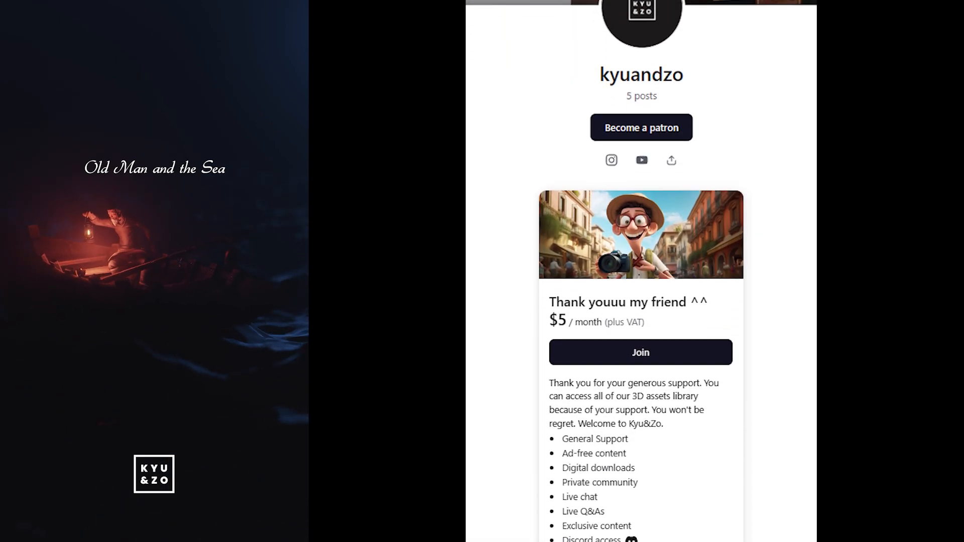
pyautogui.scroll(-3)
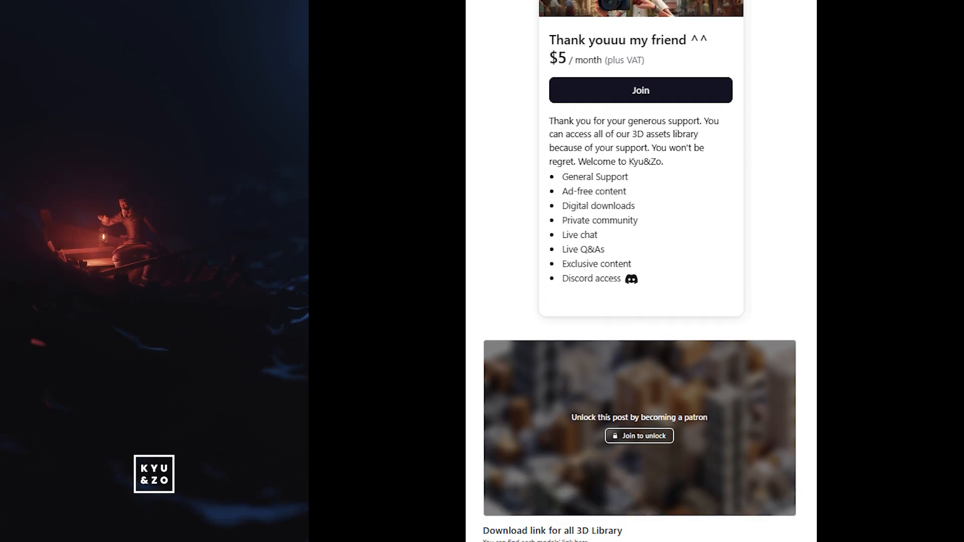
pyautogui.scroll(-3)
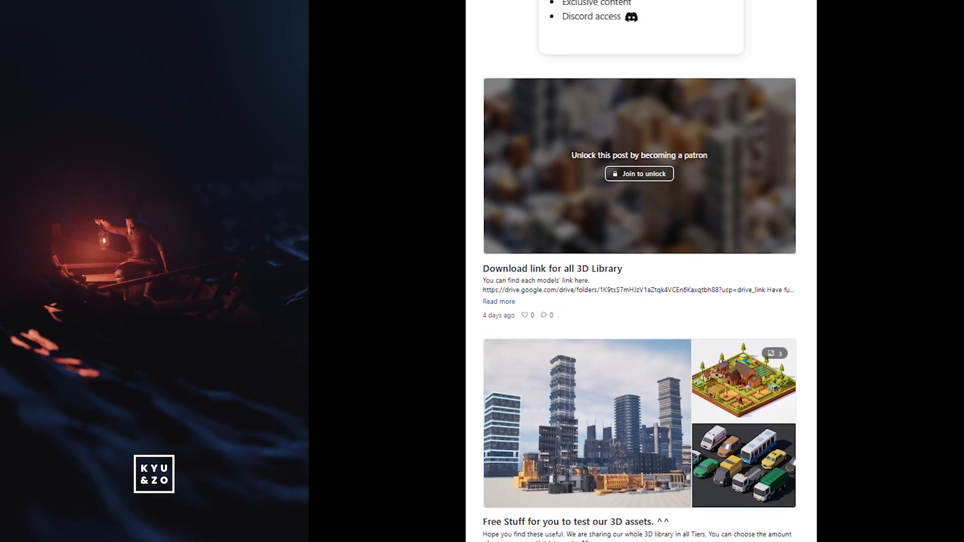